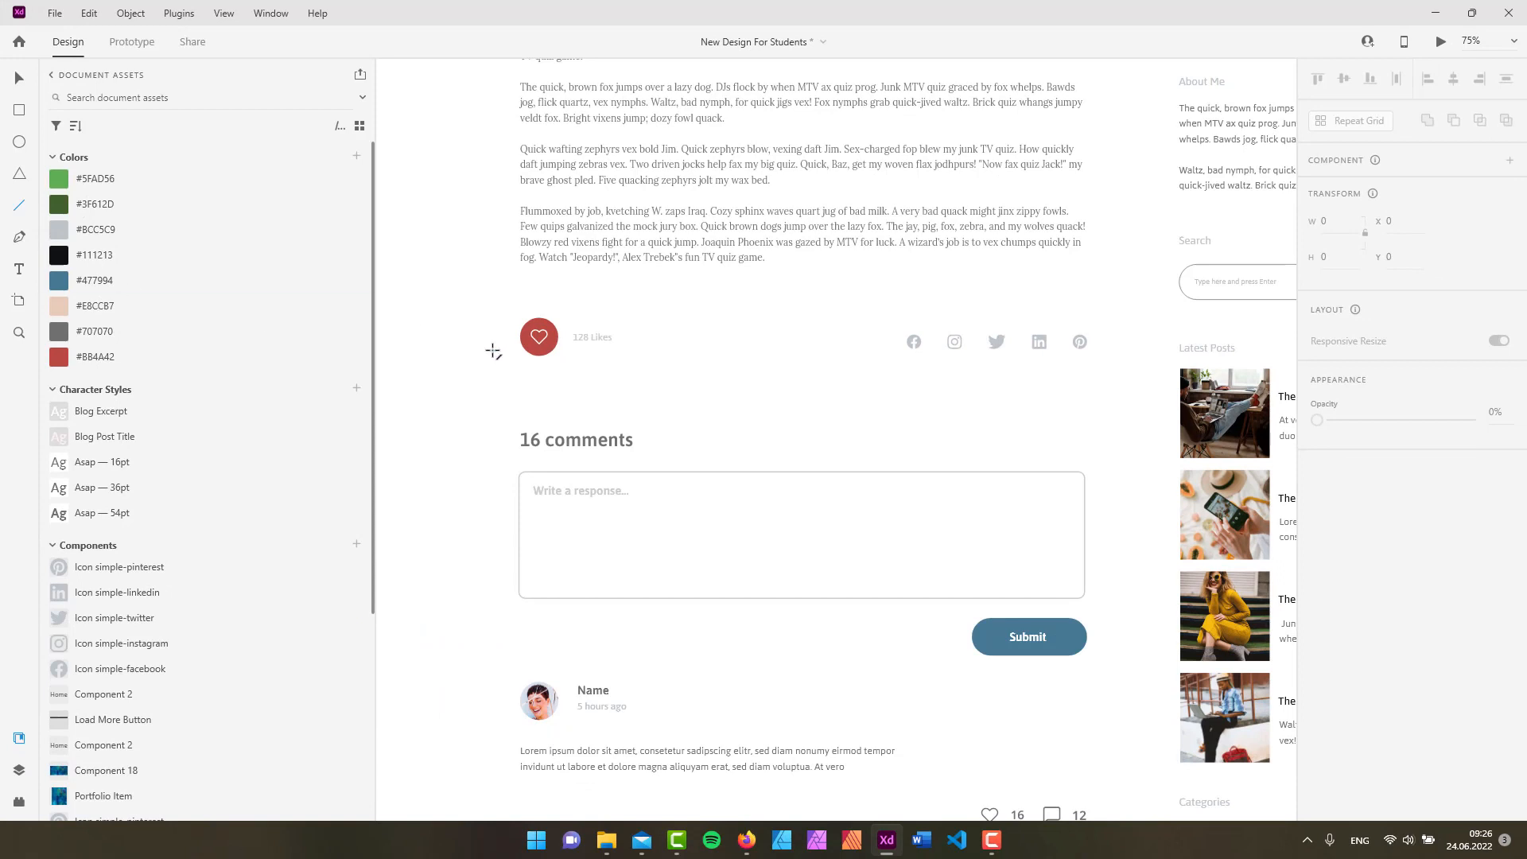
mouse_move(475, 382)
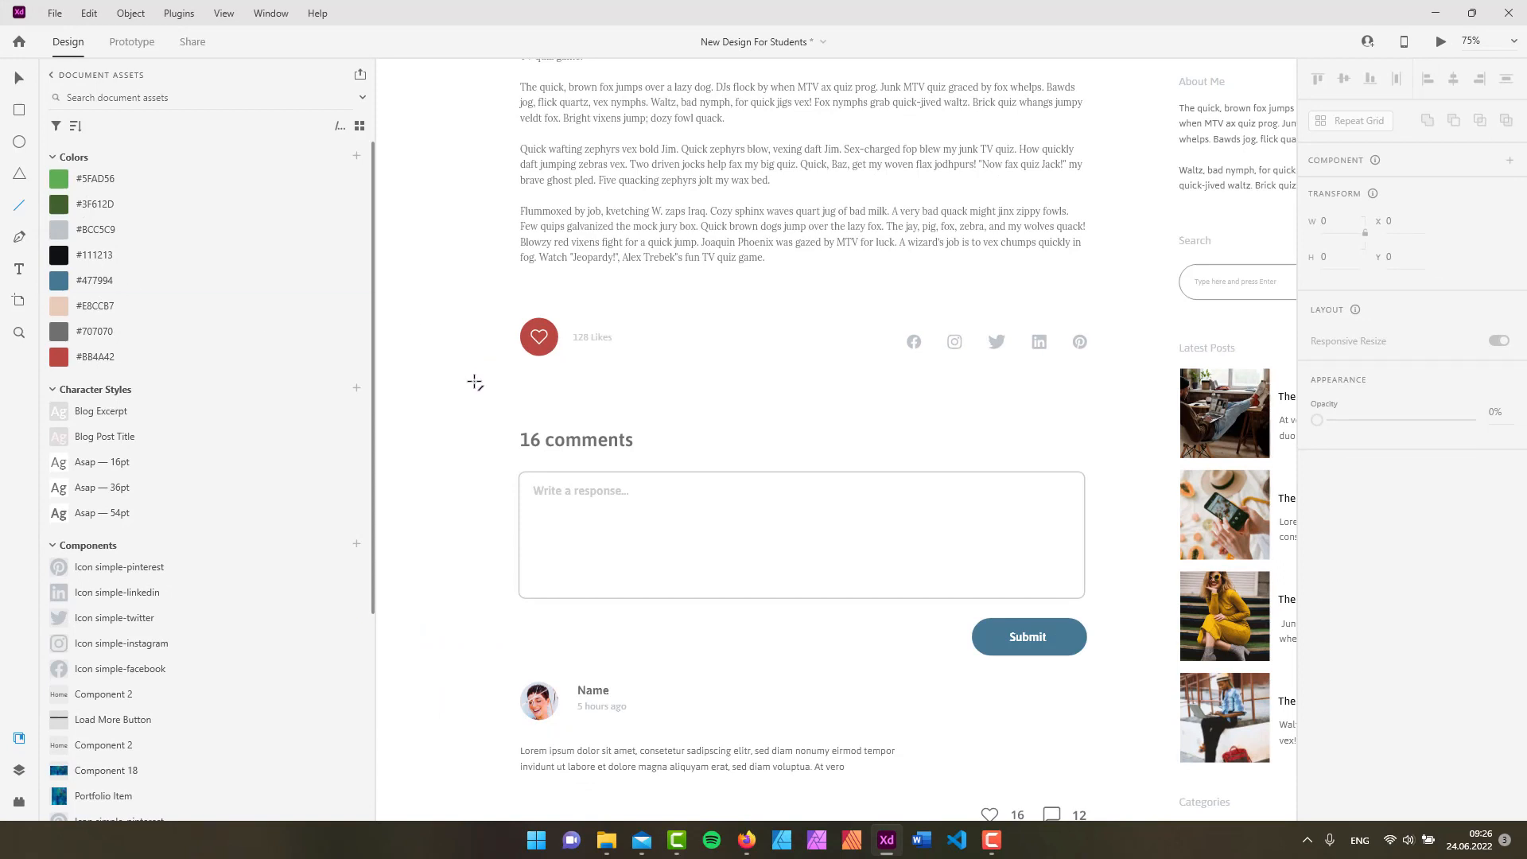
mouse_move(549, 396)
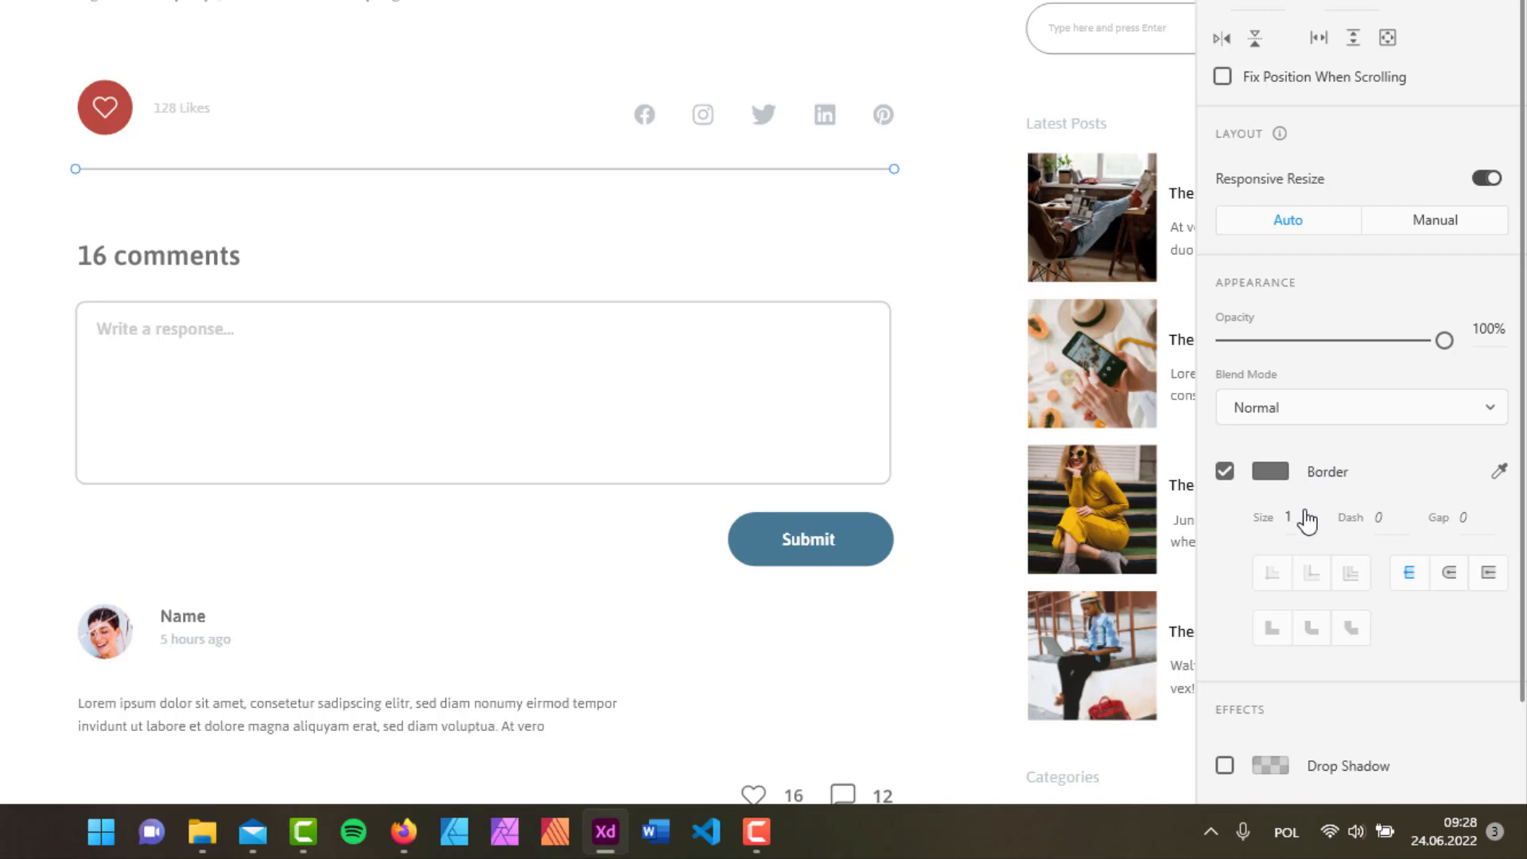
Set the divider line's Border Size to 25 so it becomes a thick grey bar
click(1289, 518)
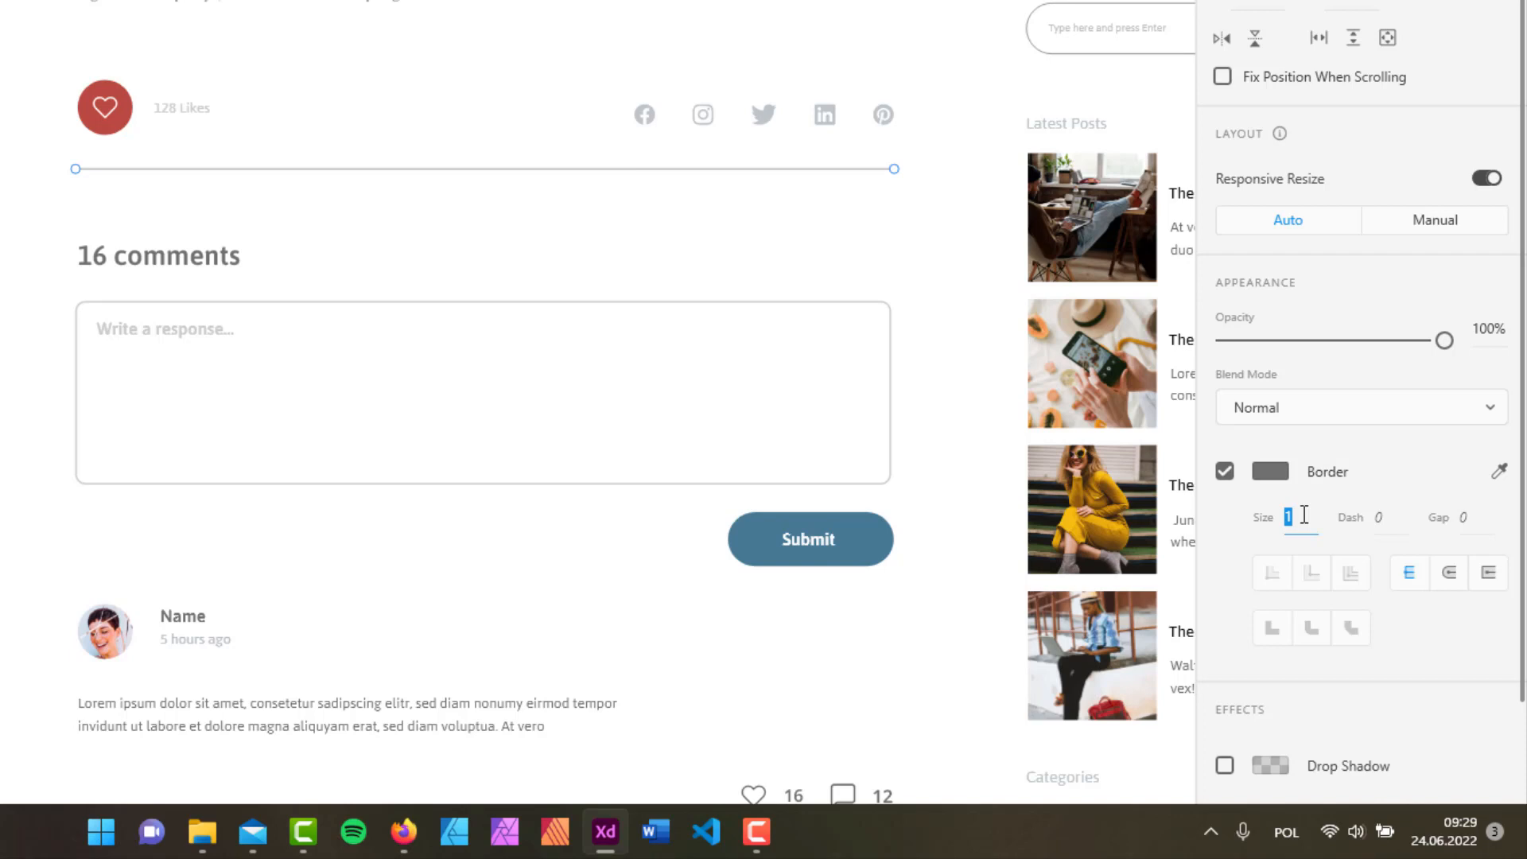
text(25)
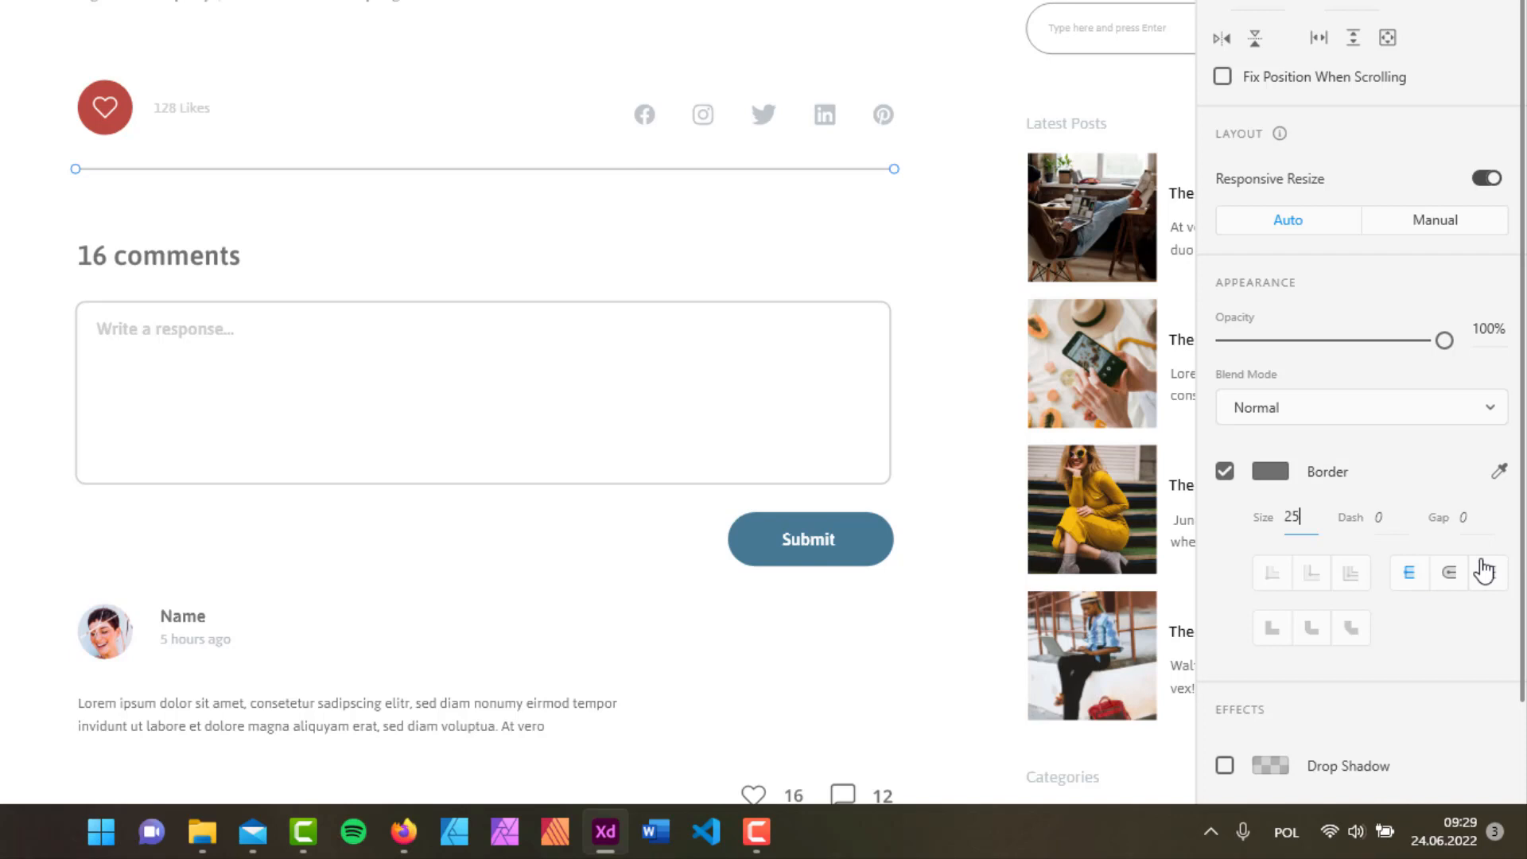
click(1378, 518)
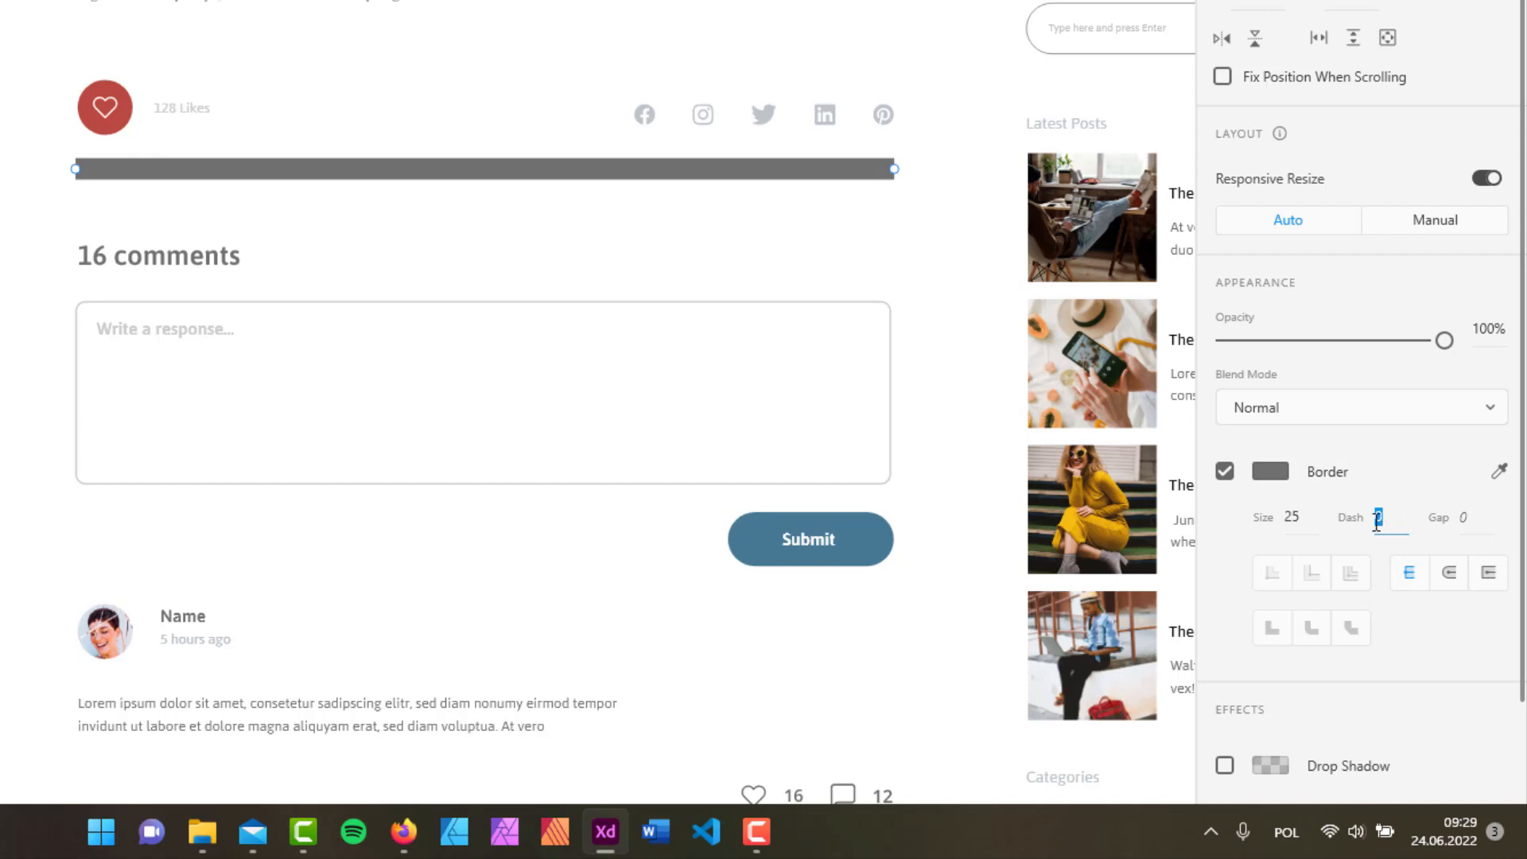
mouse_move(1383, 518)
text(0)
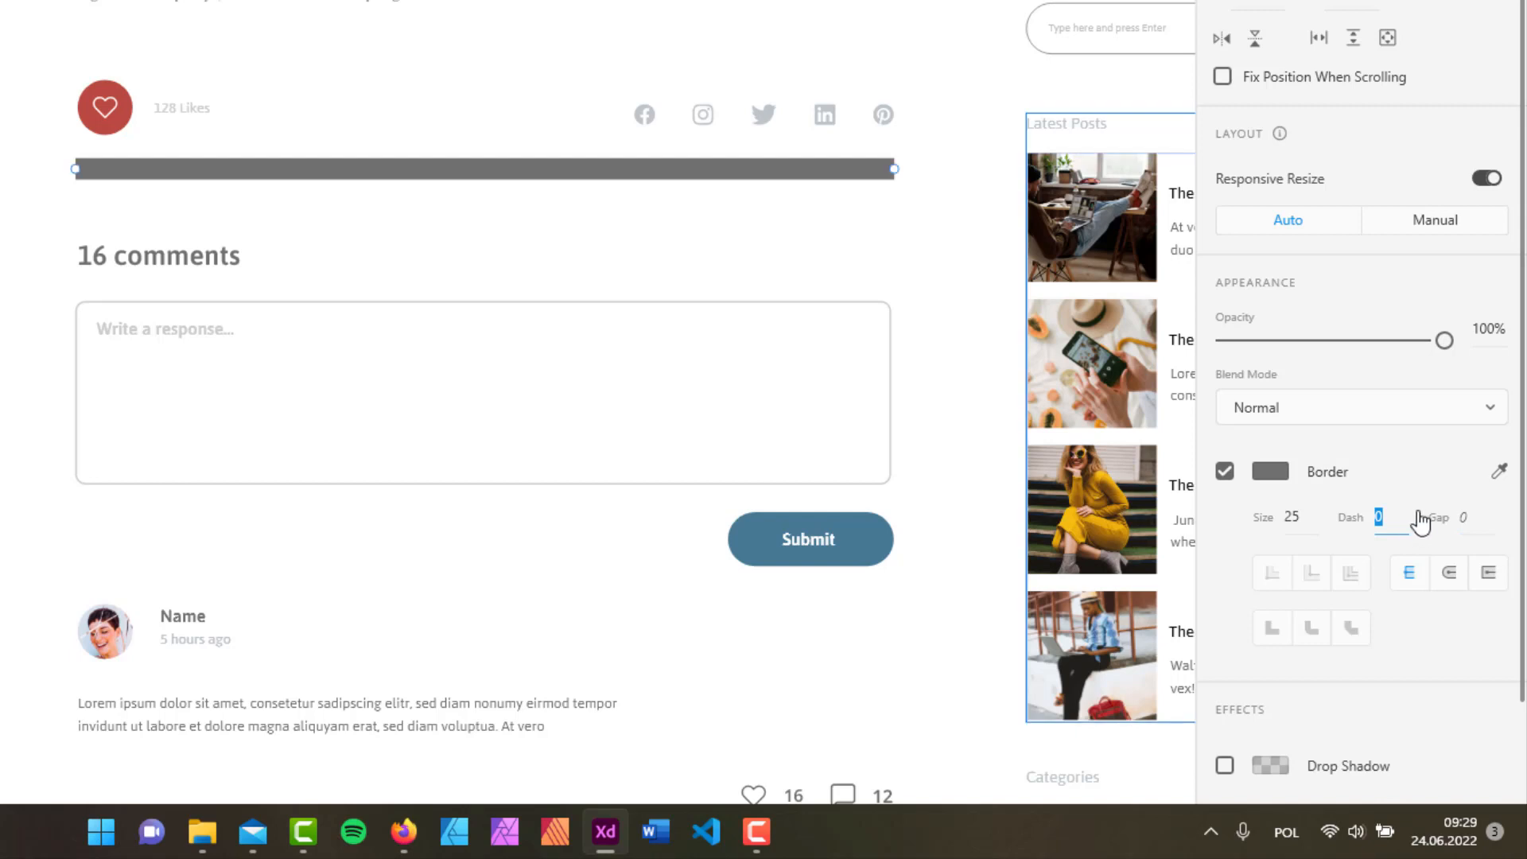
mouse_move(995, 511)
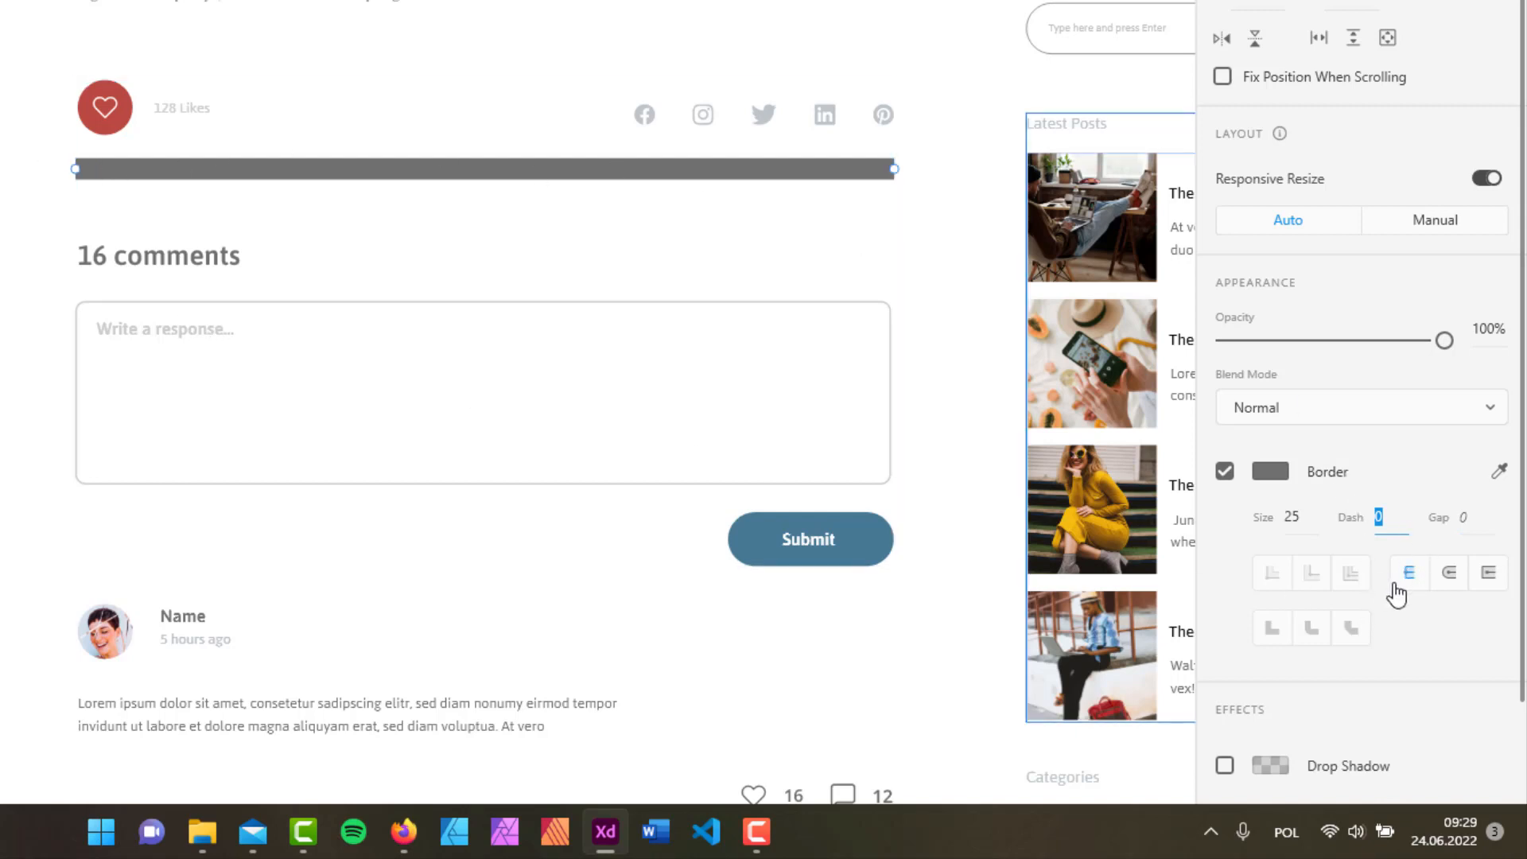
mouse_move(1409, 572)
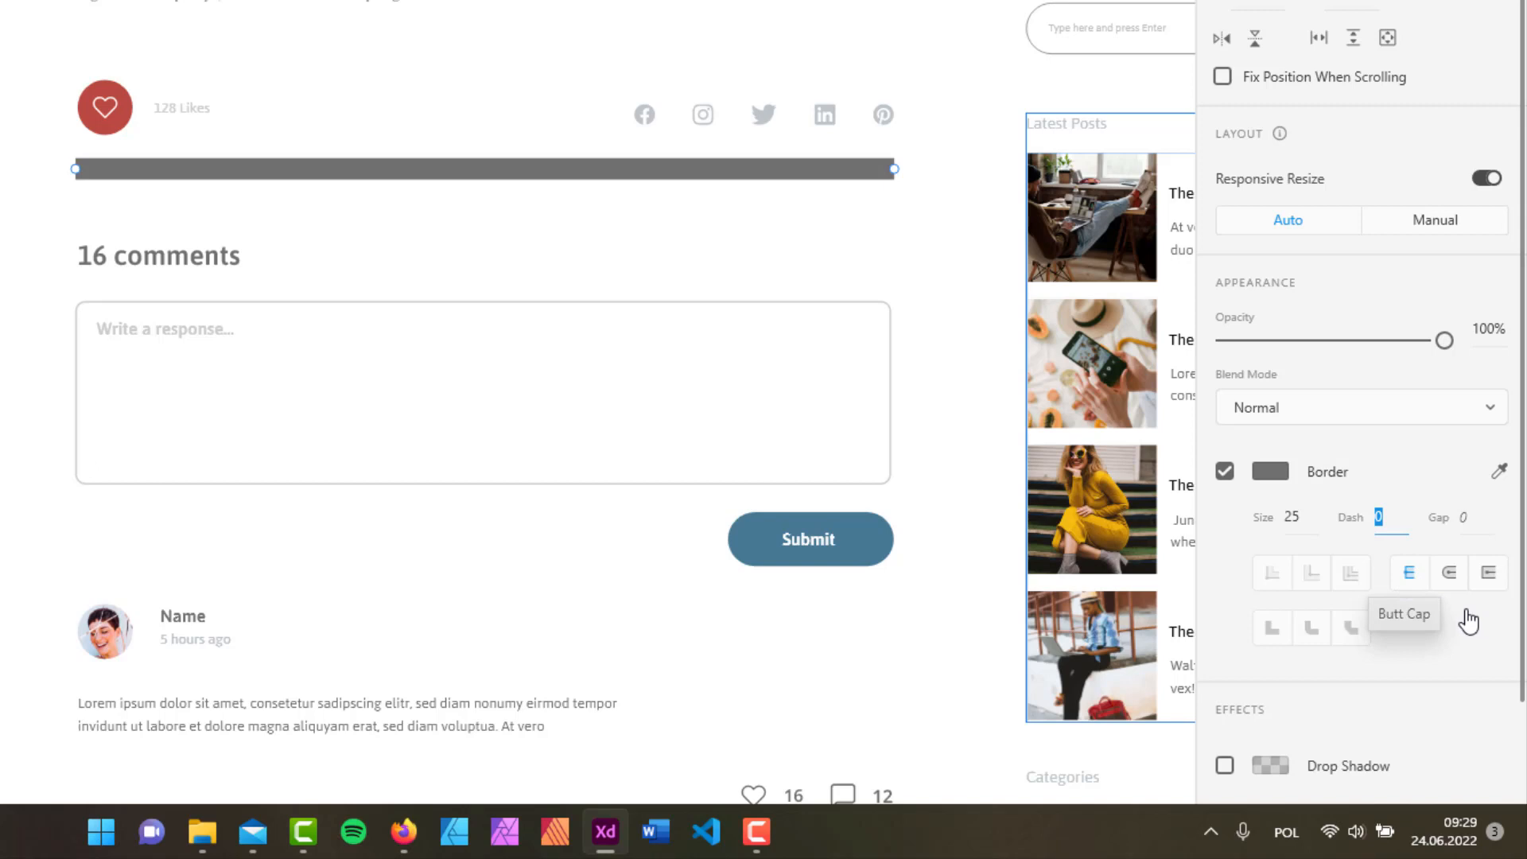
Try Round, Projecting and Butt caps on the line, settling on Projecting Cap
click(1449, 572)
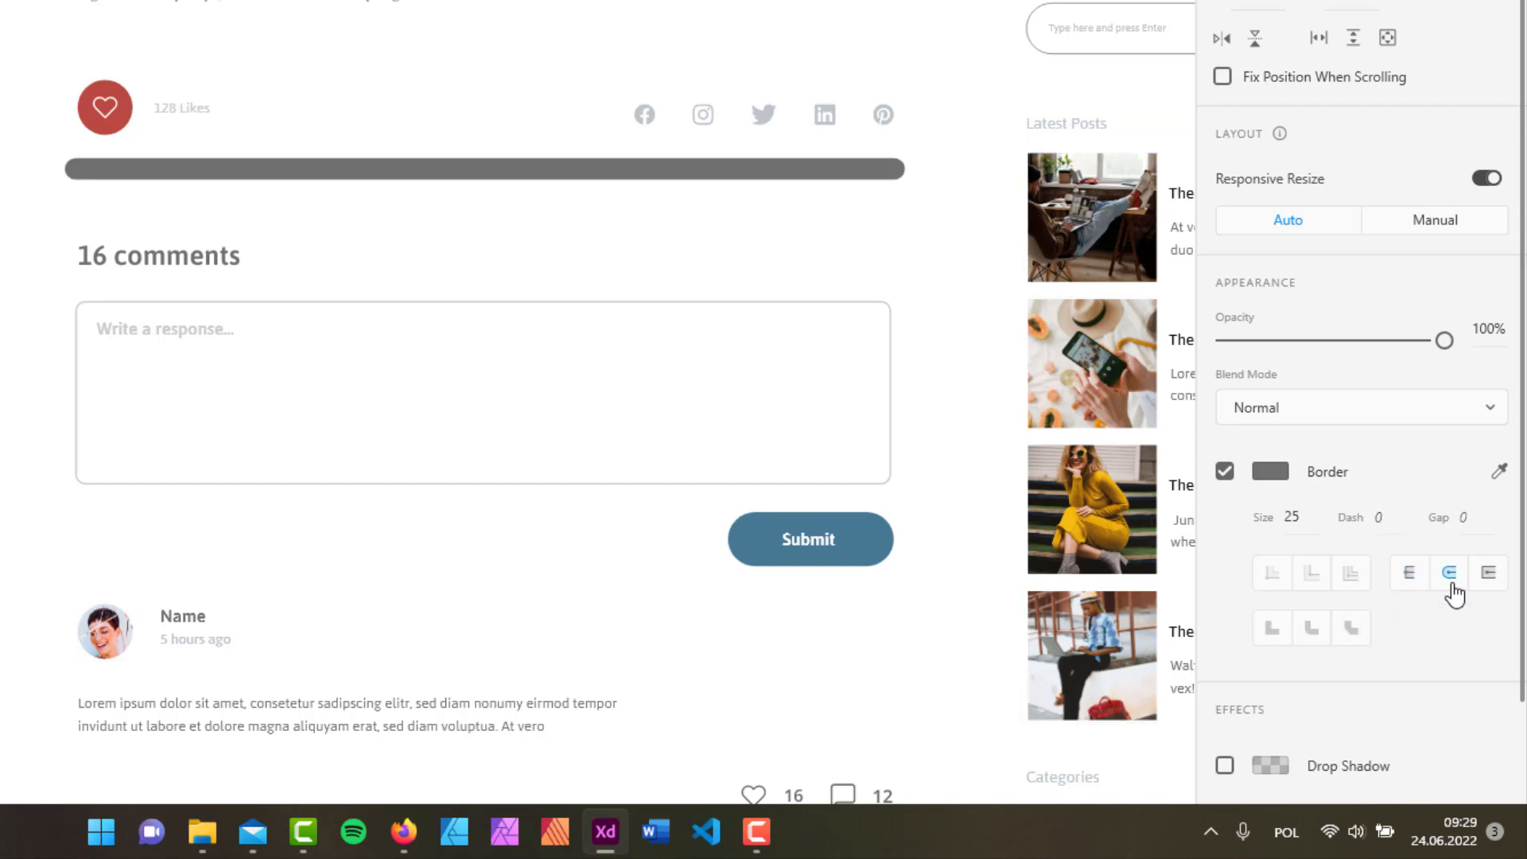
mouse_move(1489, 573)
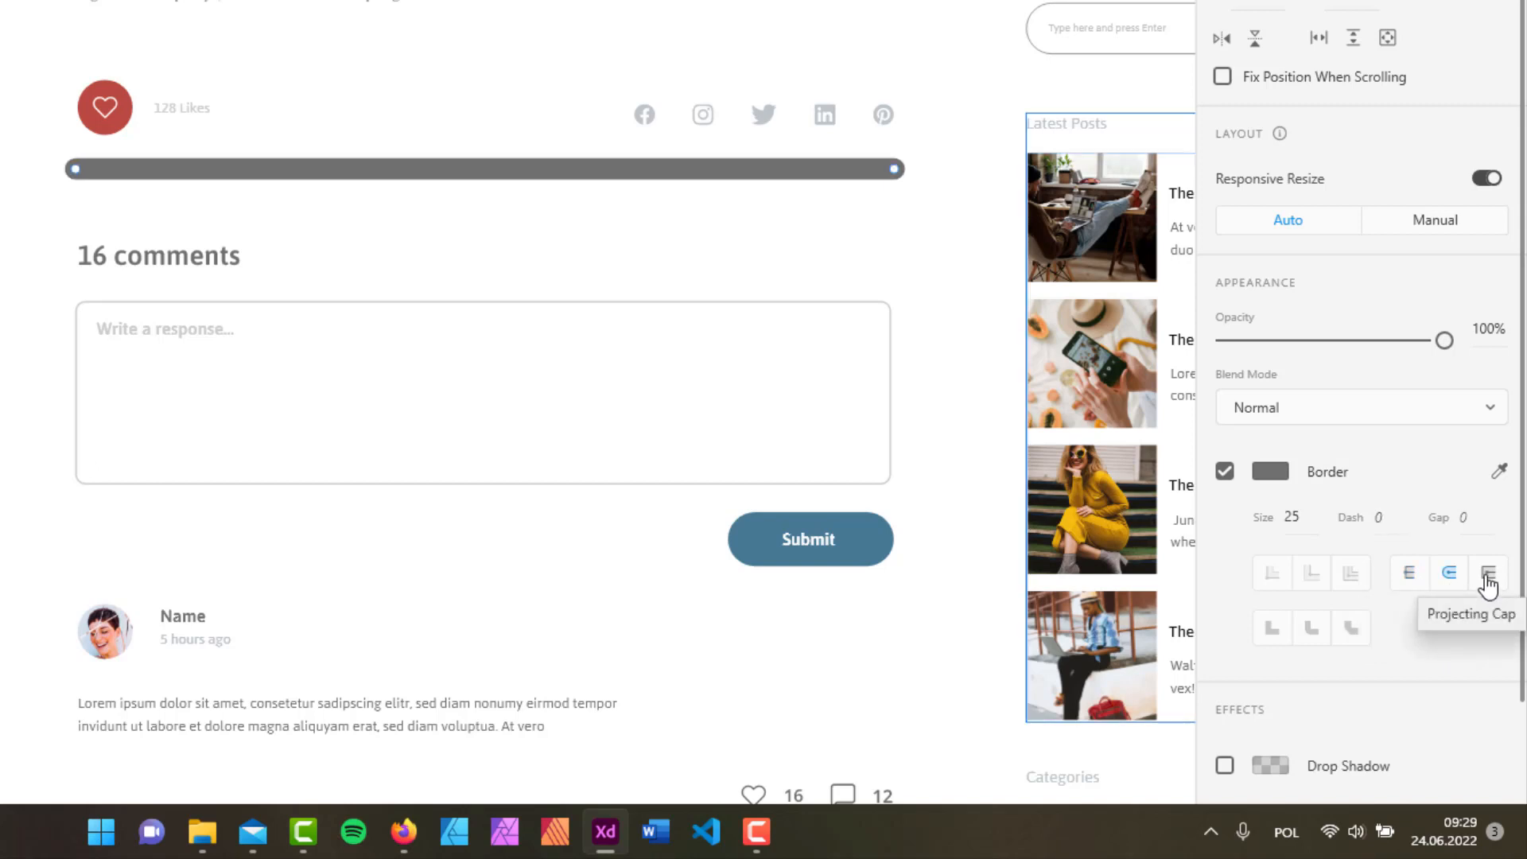
click(1489, 573)
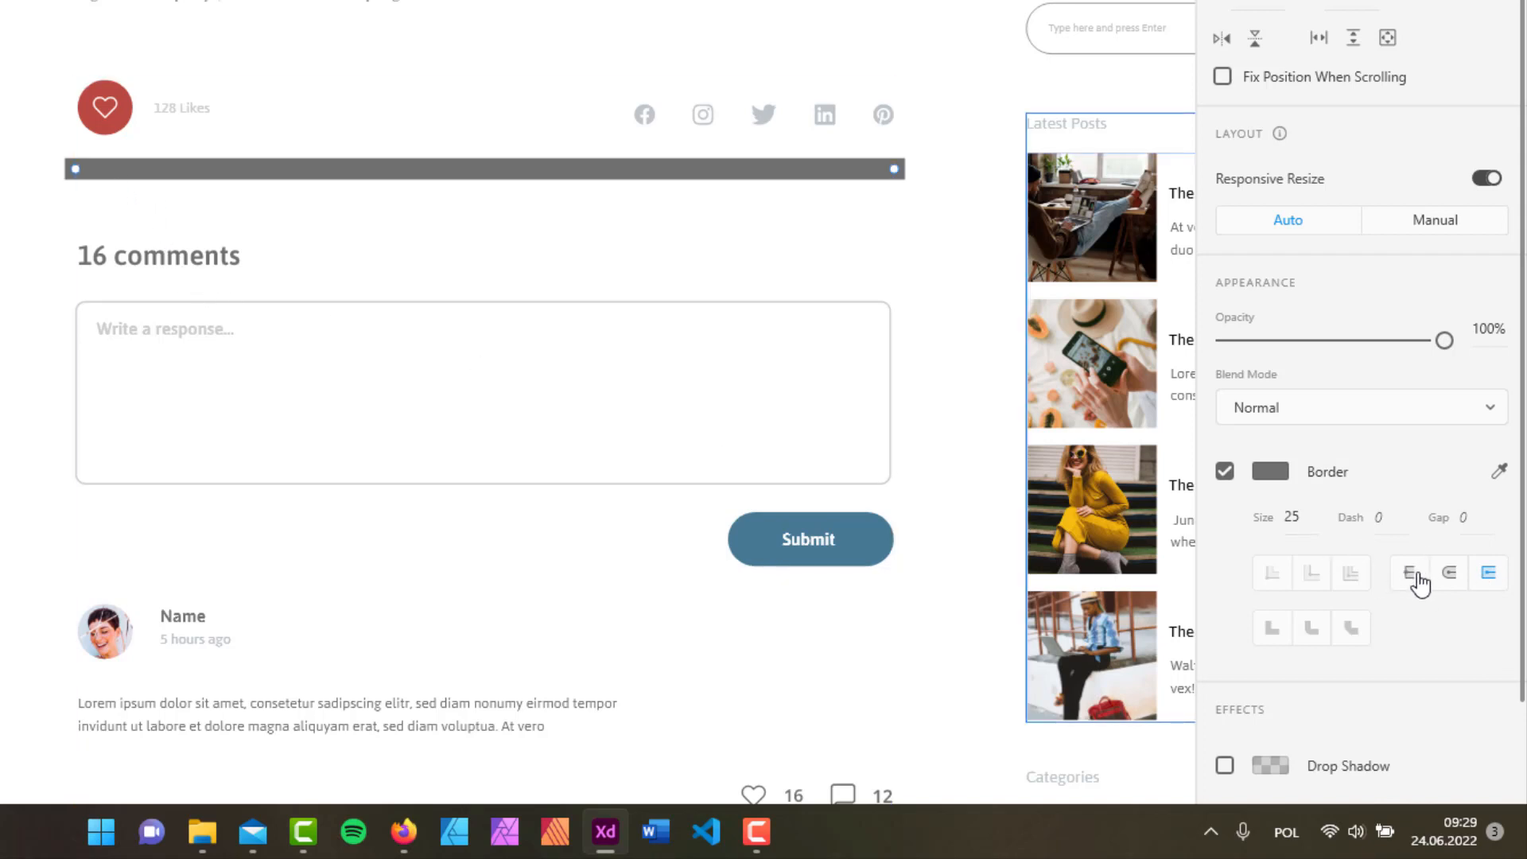
click(1409, 573)
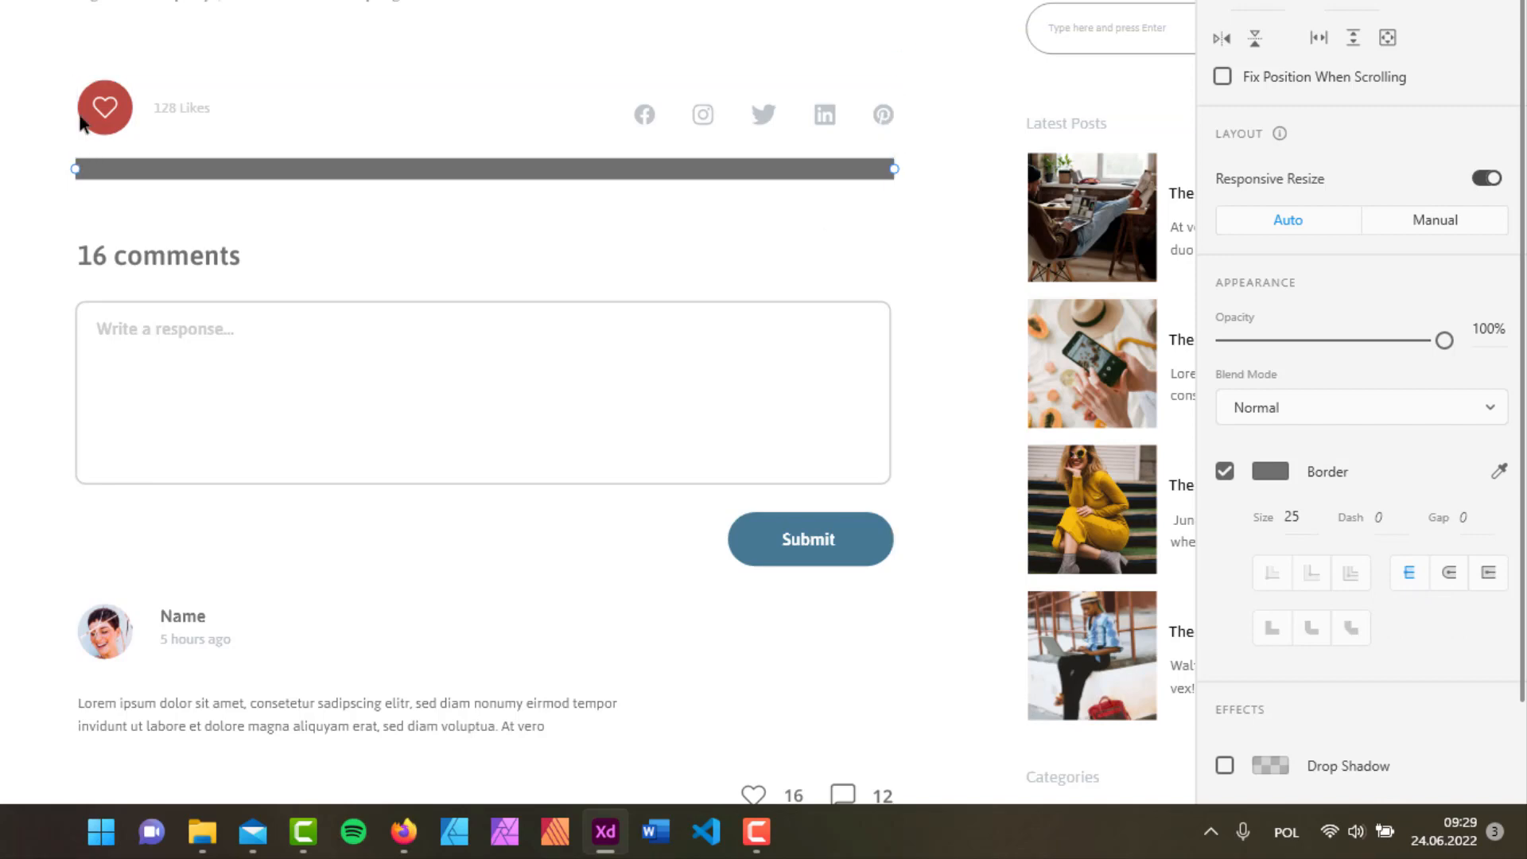
mouse_move(1488, 573)
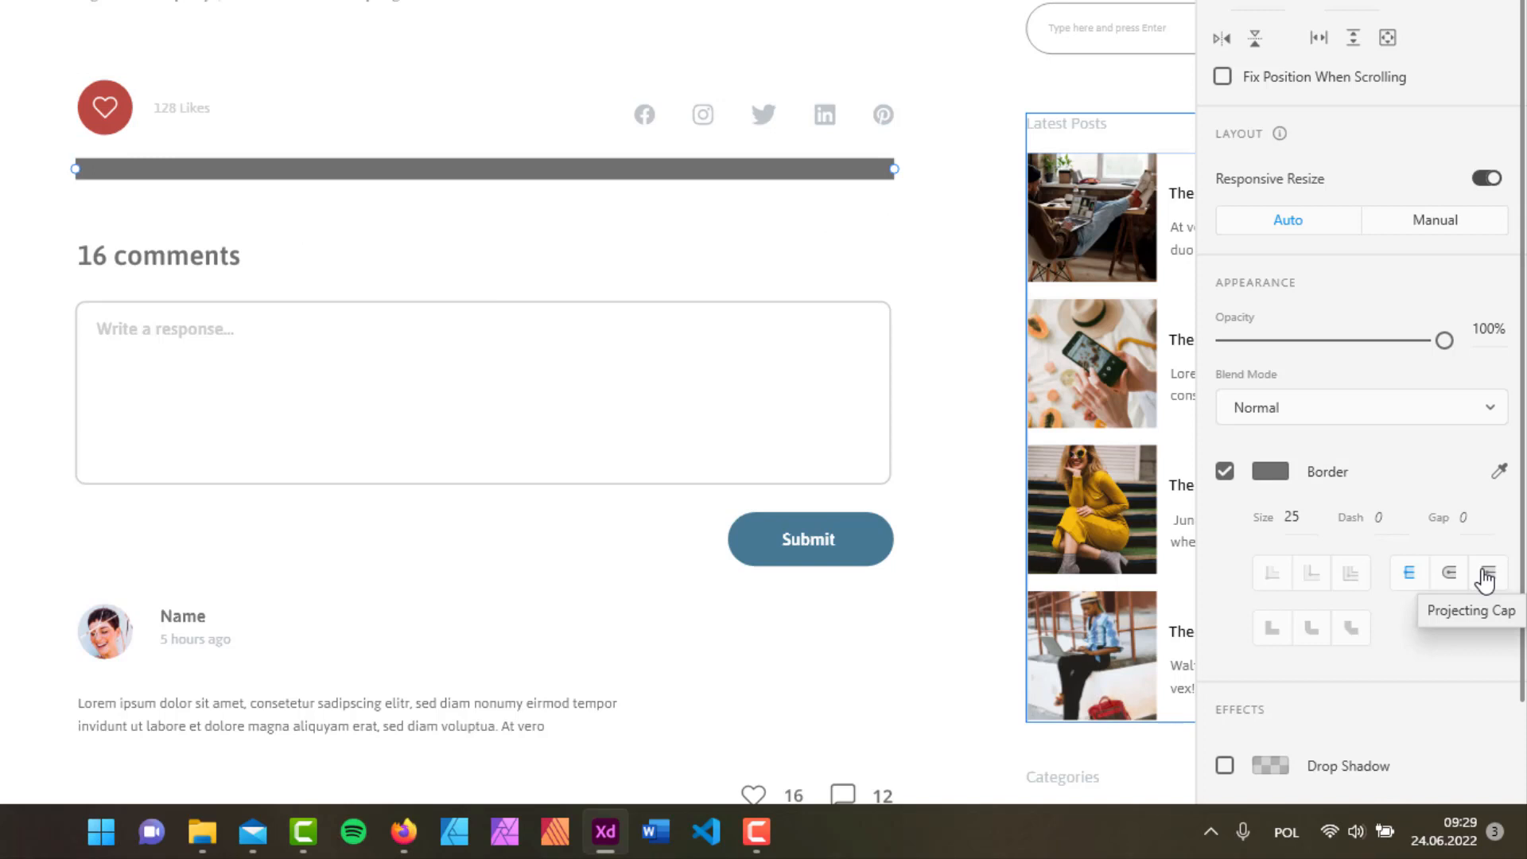
click(1487, 573)
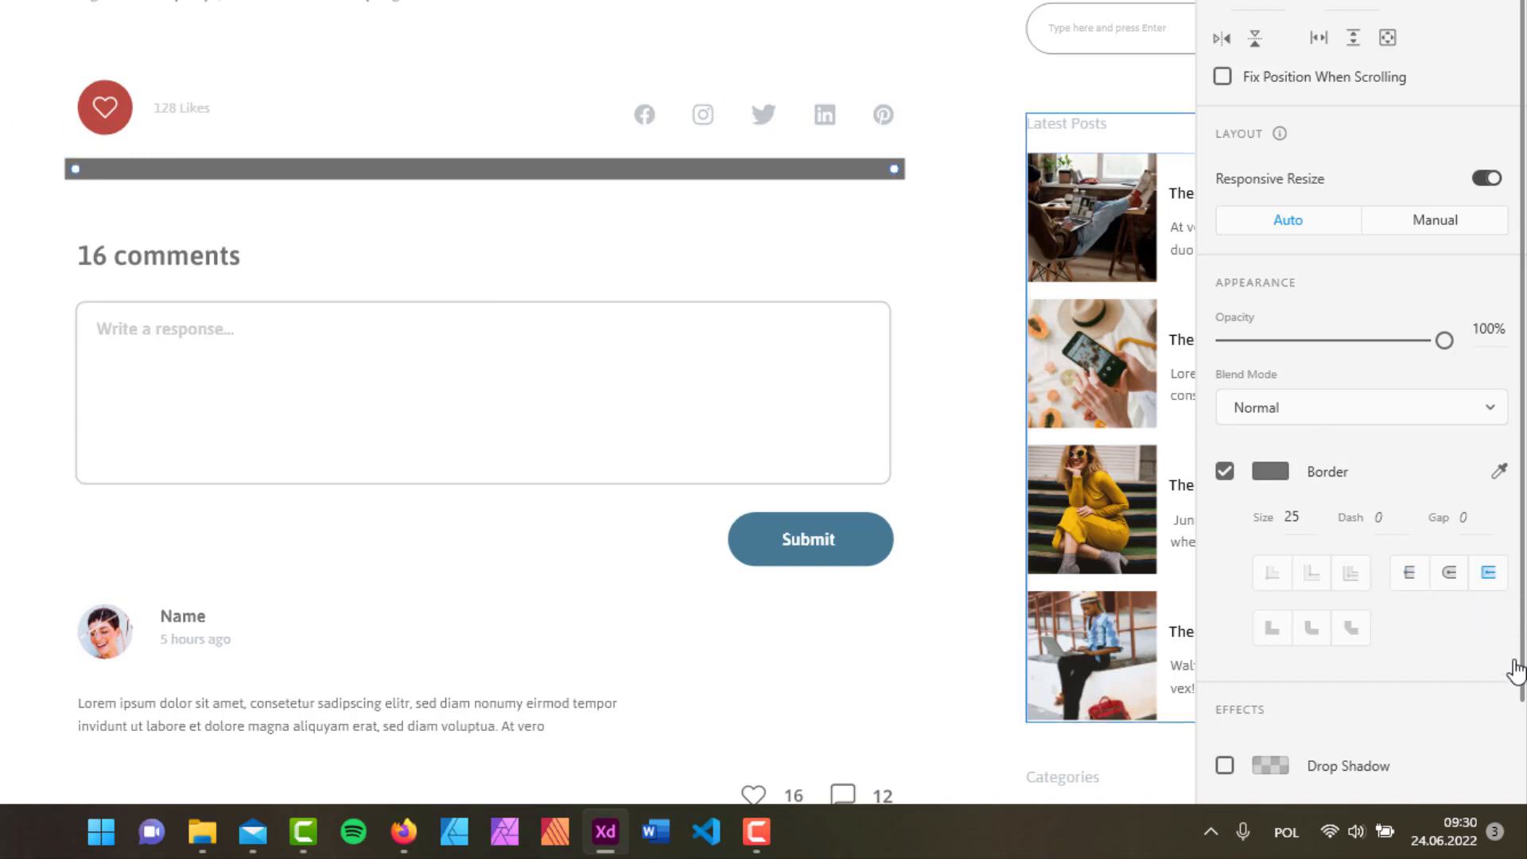
click(1292, 518)
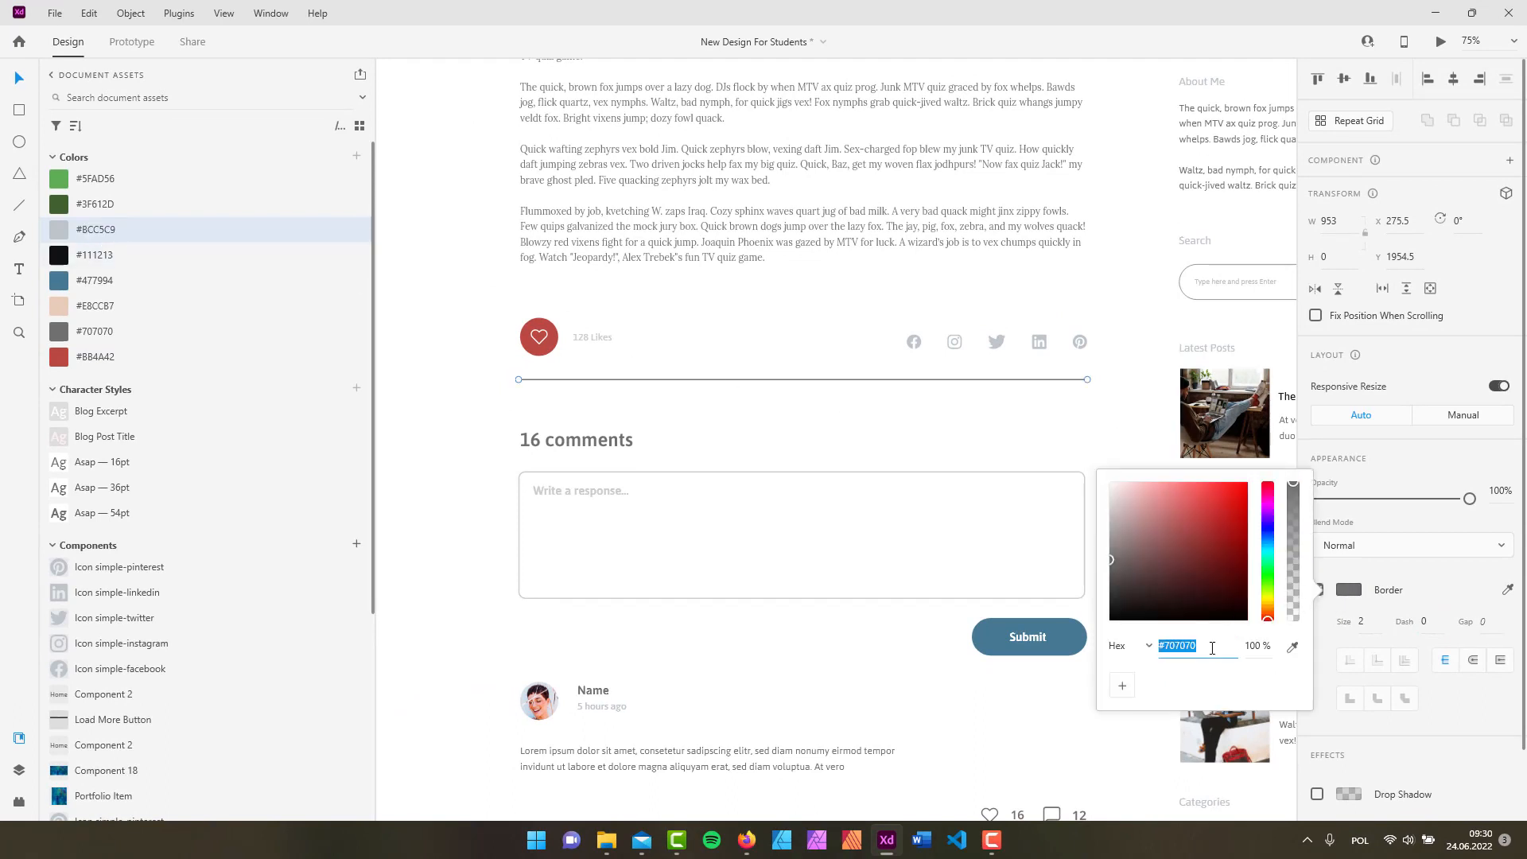
Set the divider line's border colour to hex #BCC5C9
text(BCC5C9)
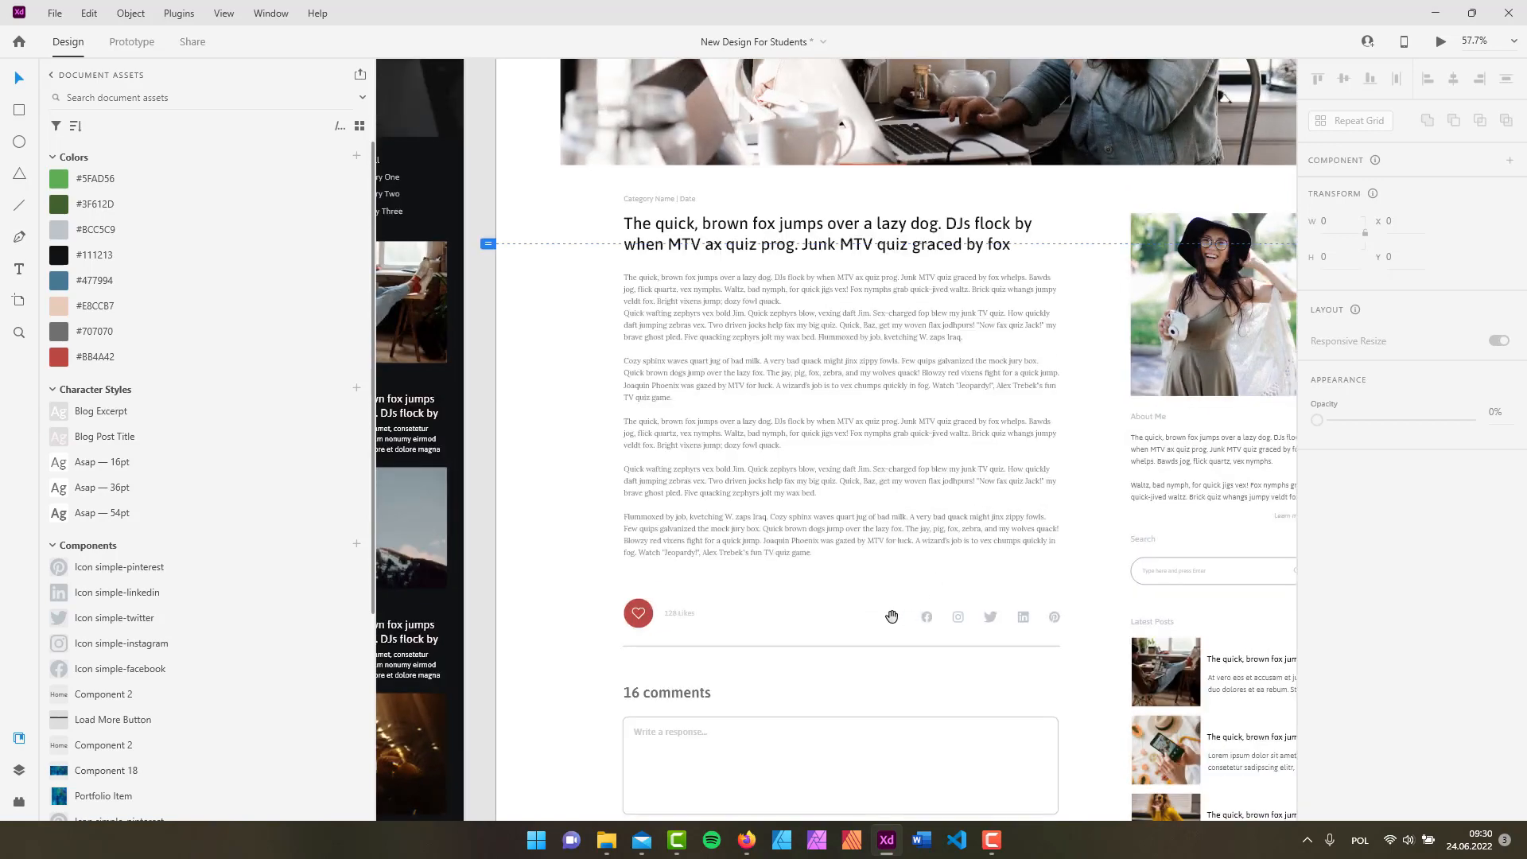
scroll(down, 3)
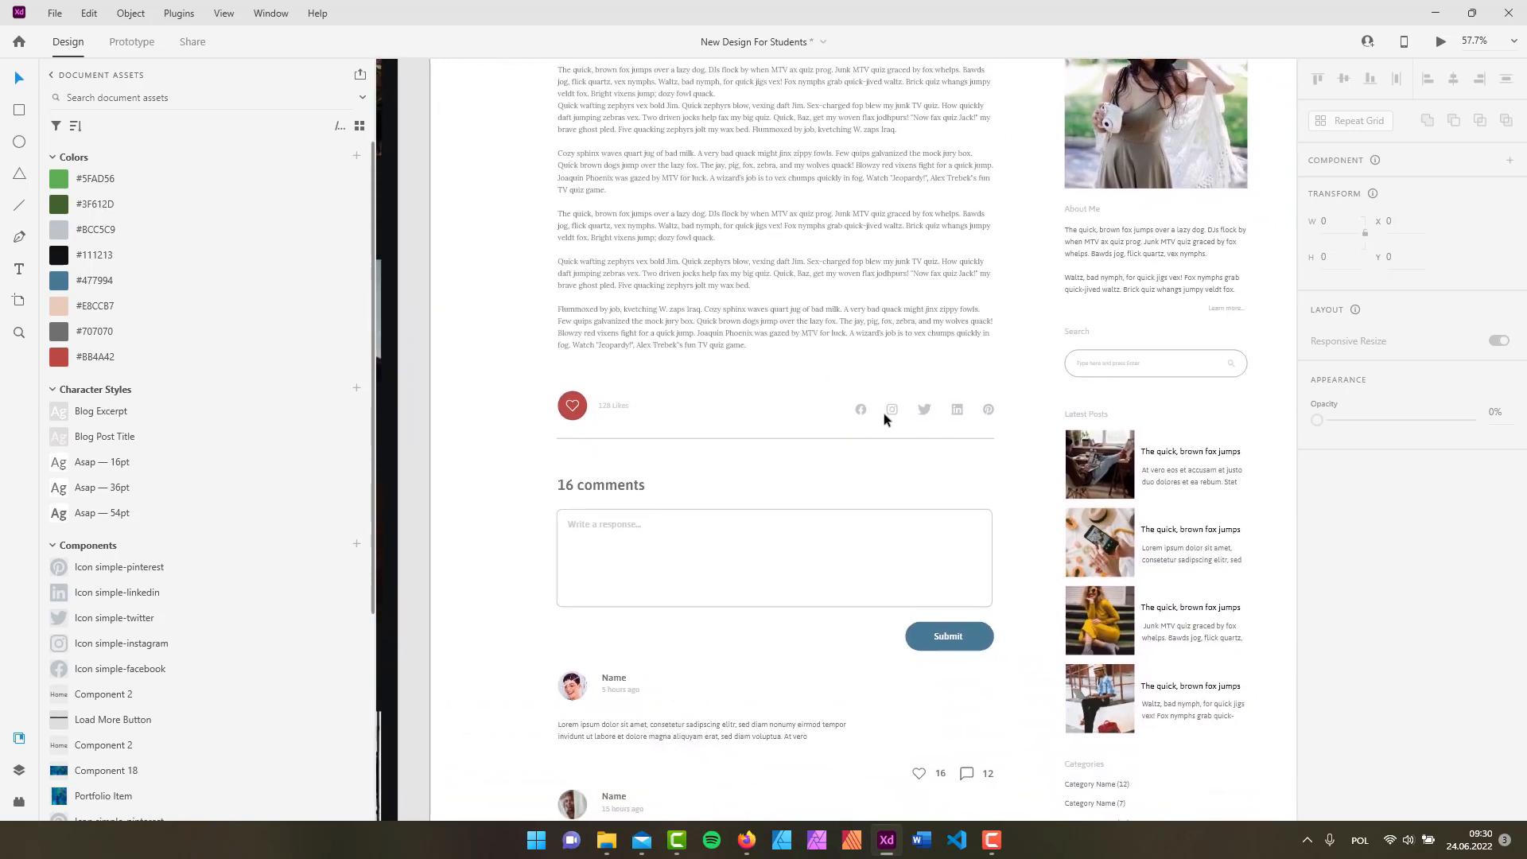
mouse_move(893, 419)
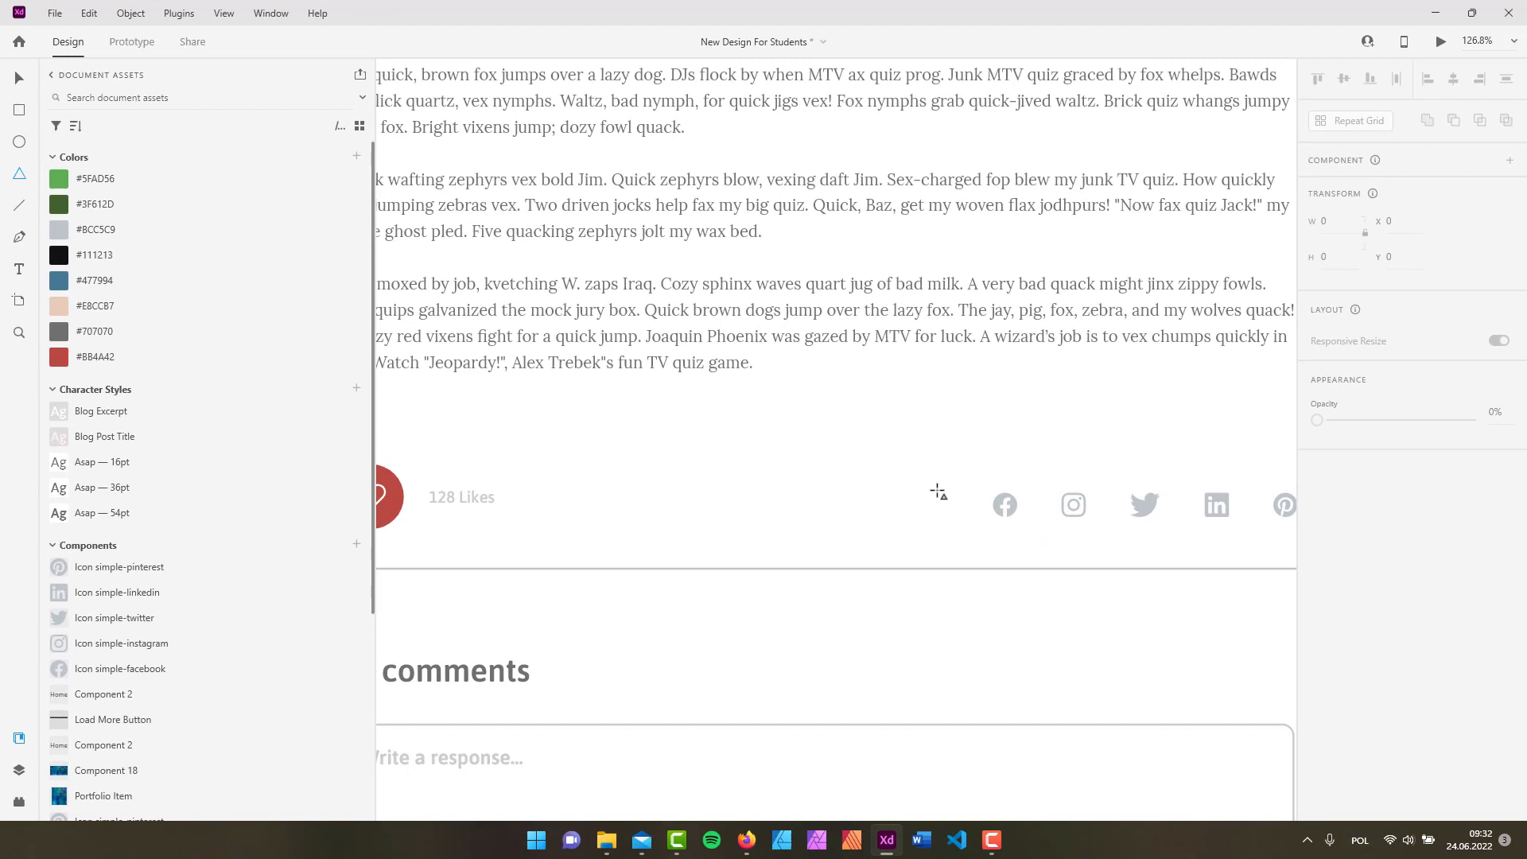
mouse_move(951, 497)
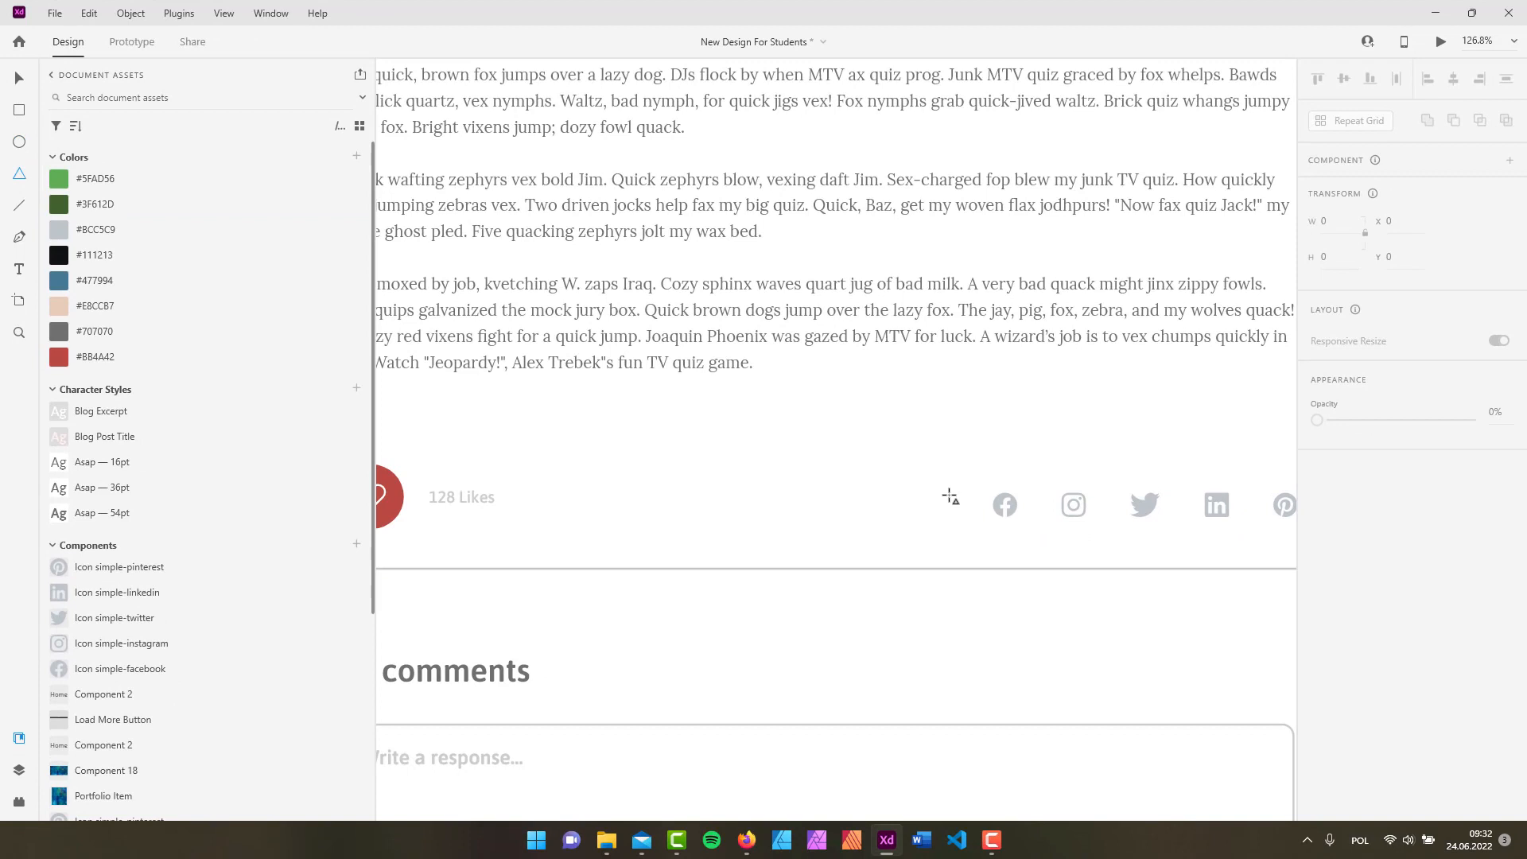
mouse_move(934, 482)
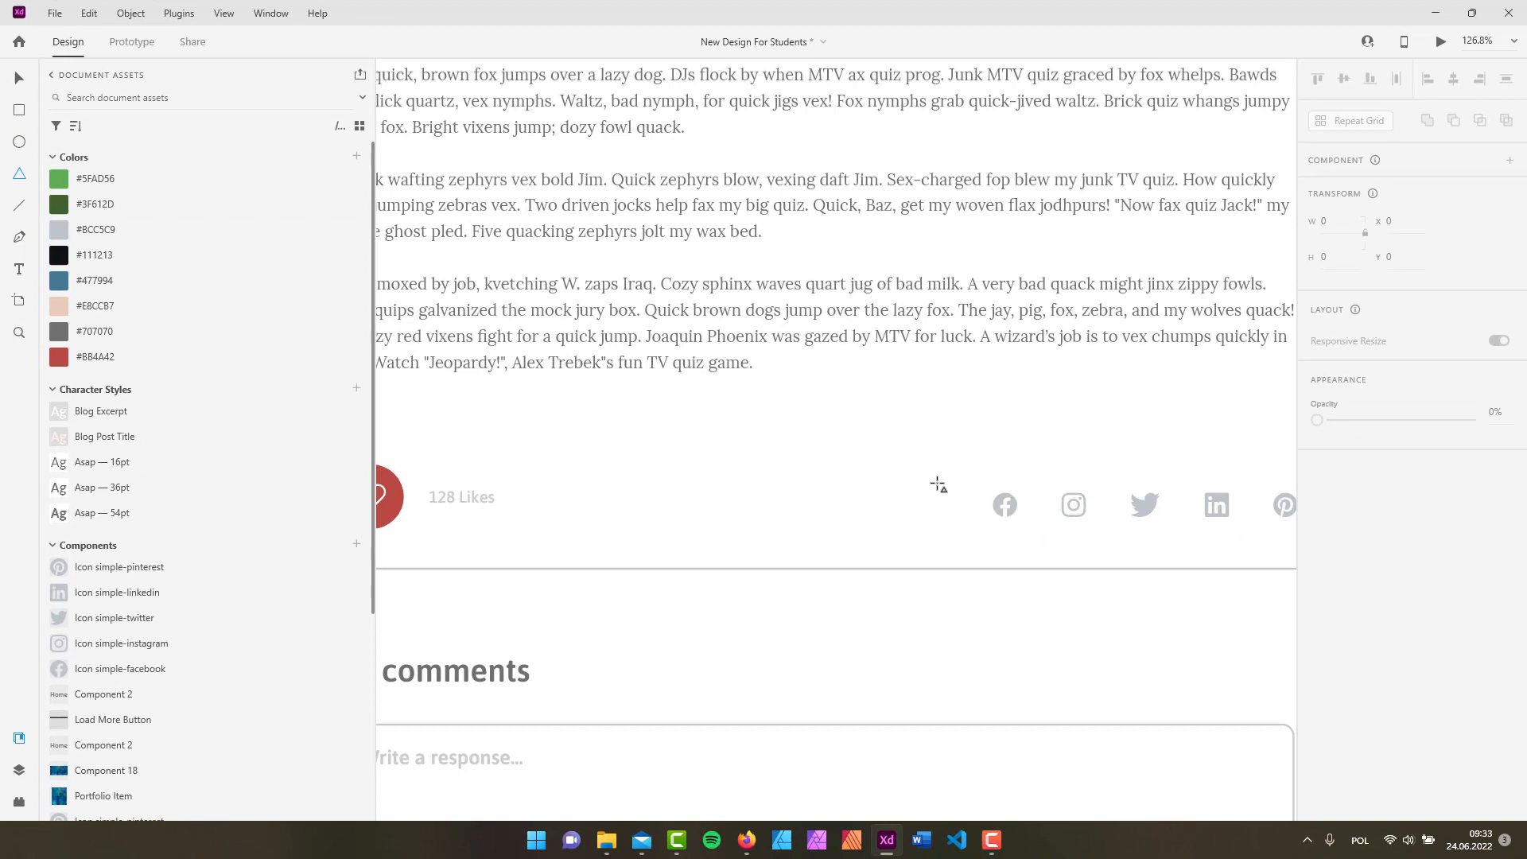
mouse_move(929, 475)
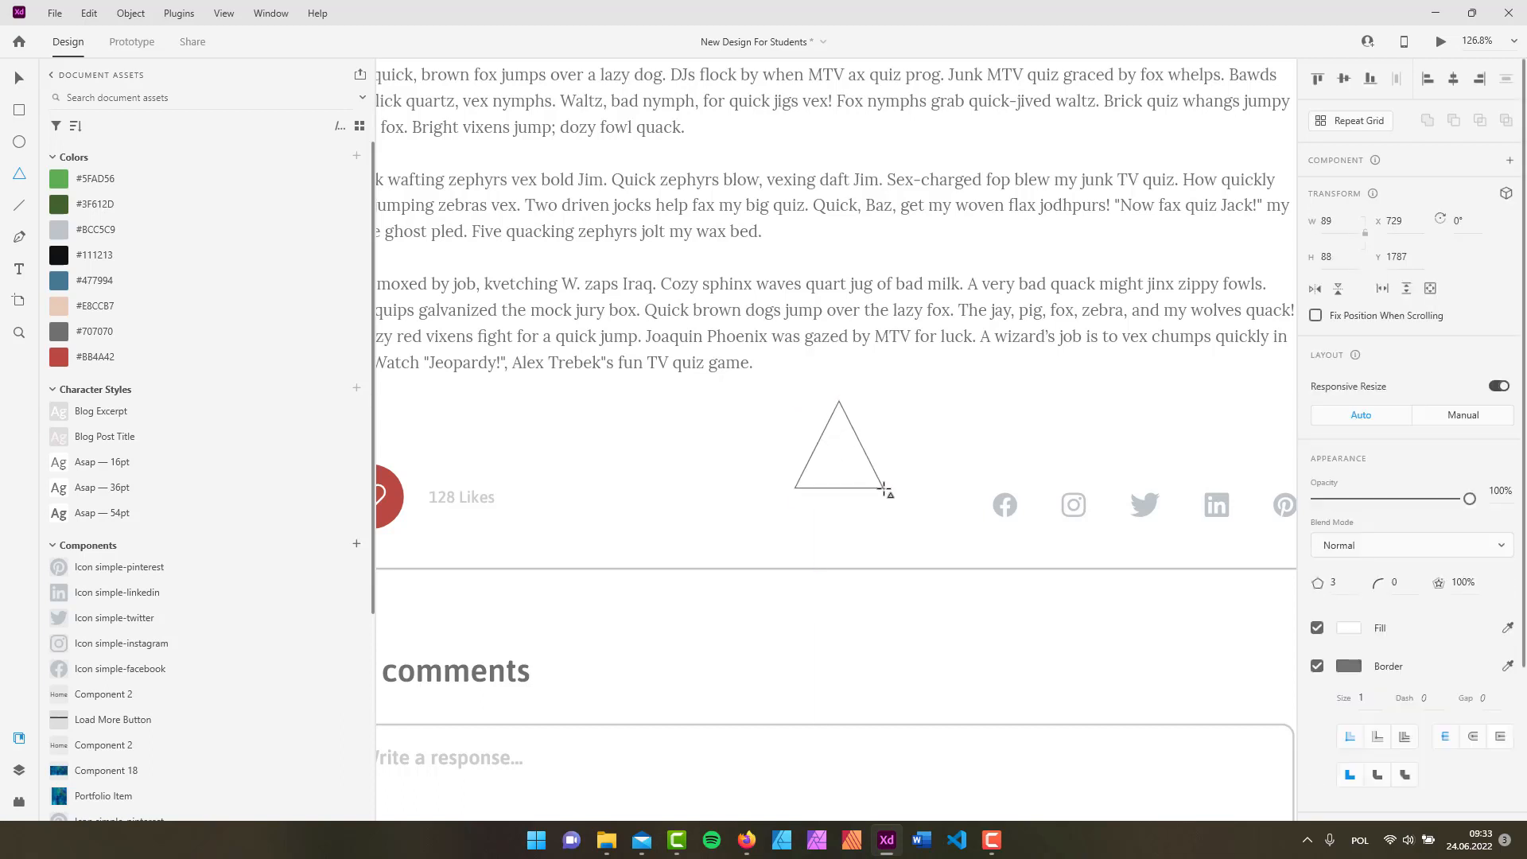
Draw an outlined triangle with the Polygon tool above the social icons row
drag(888, 491, 891, 502)
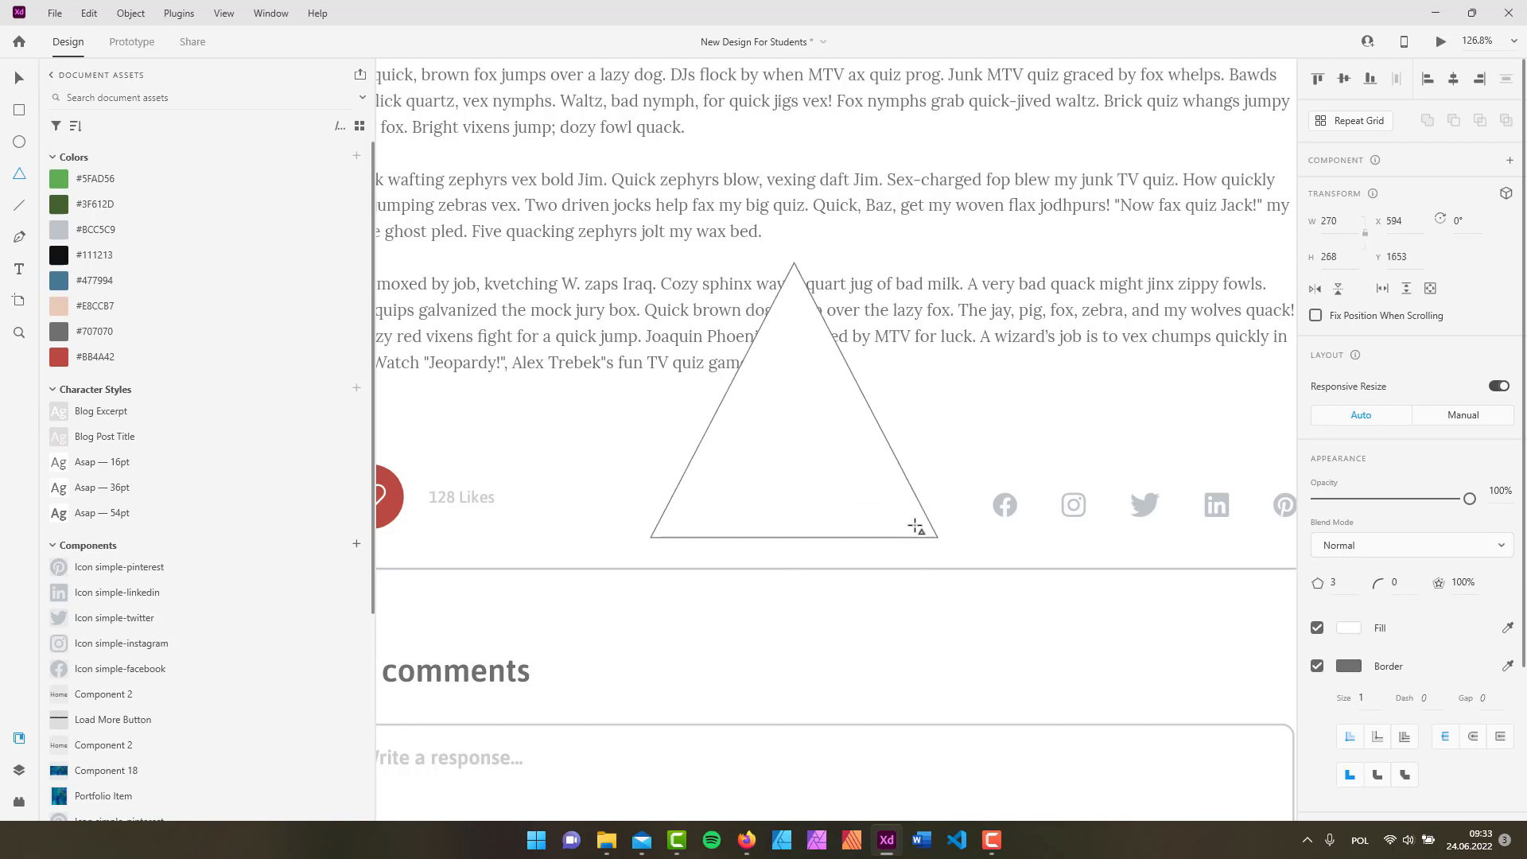
drag(914, 529, 850, 431)
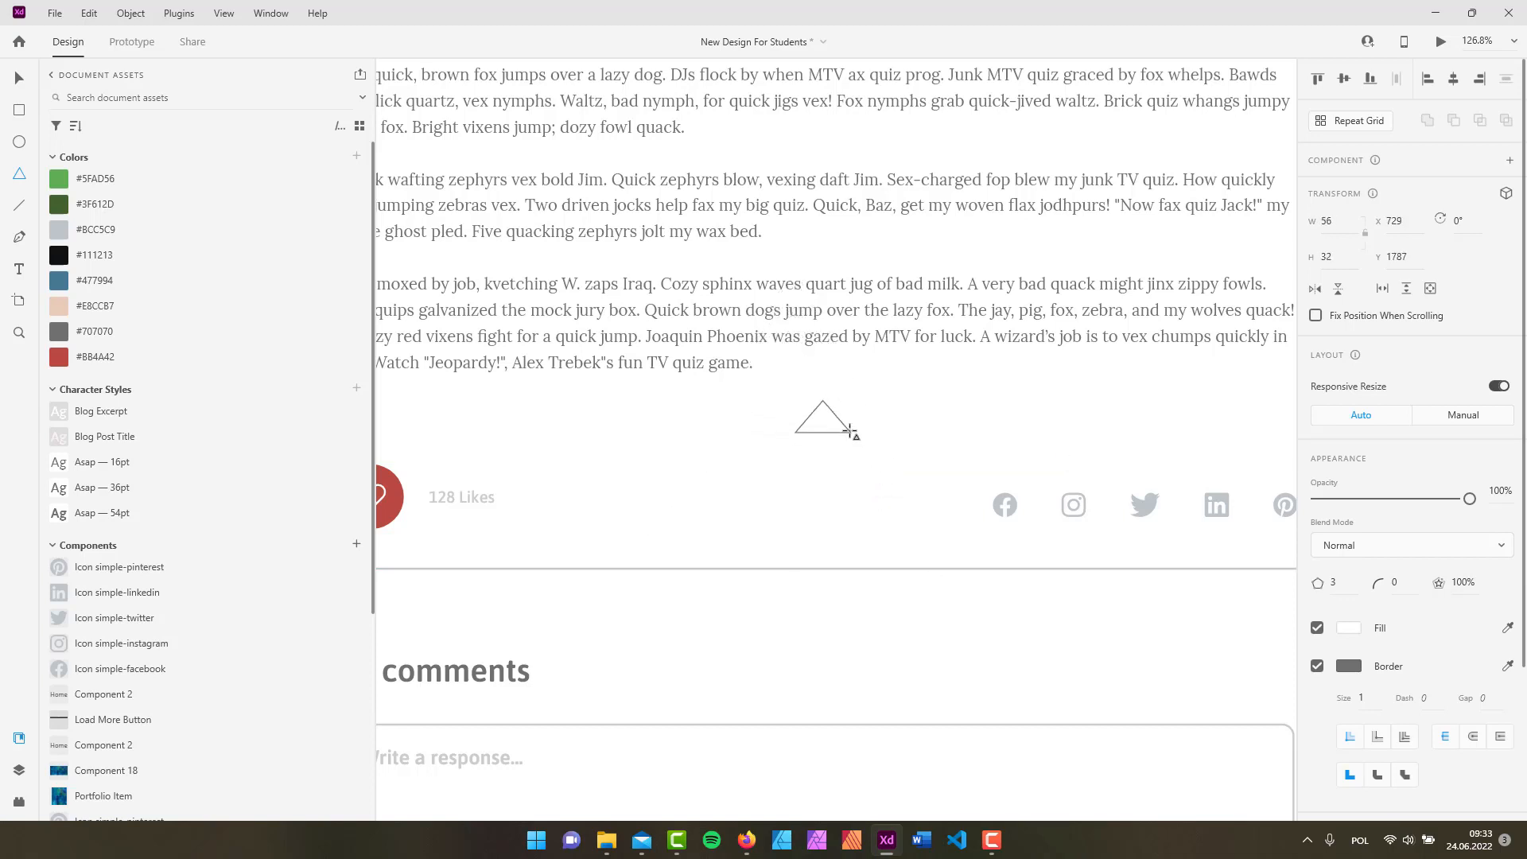
drag(849, 433, 921, 496)
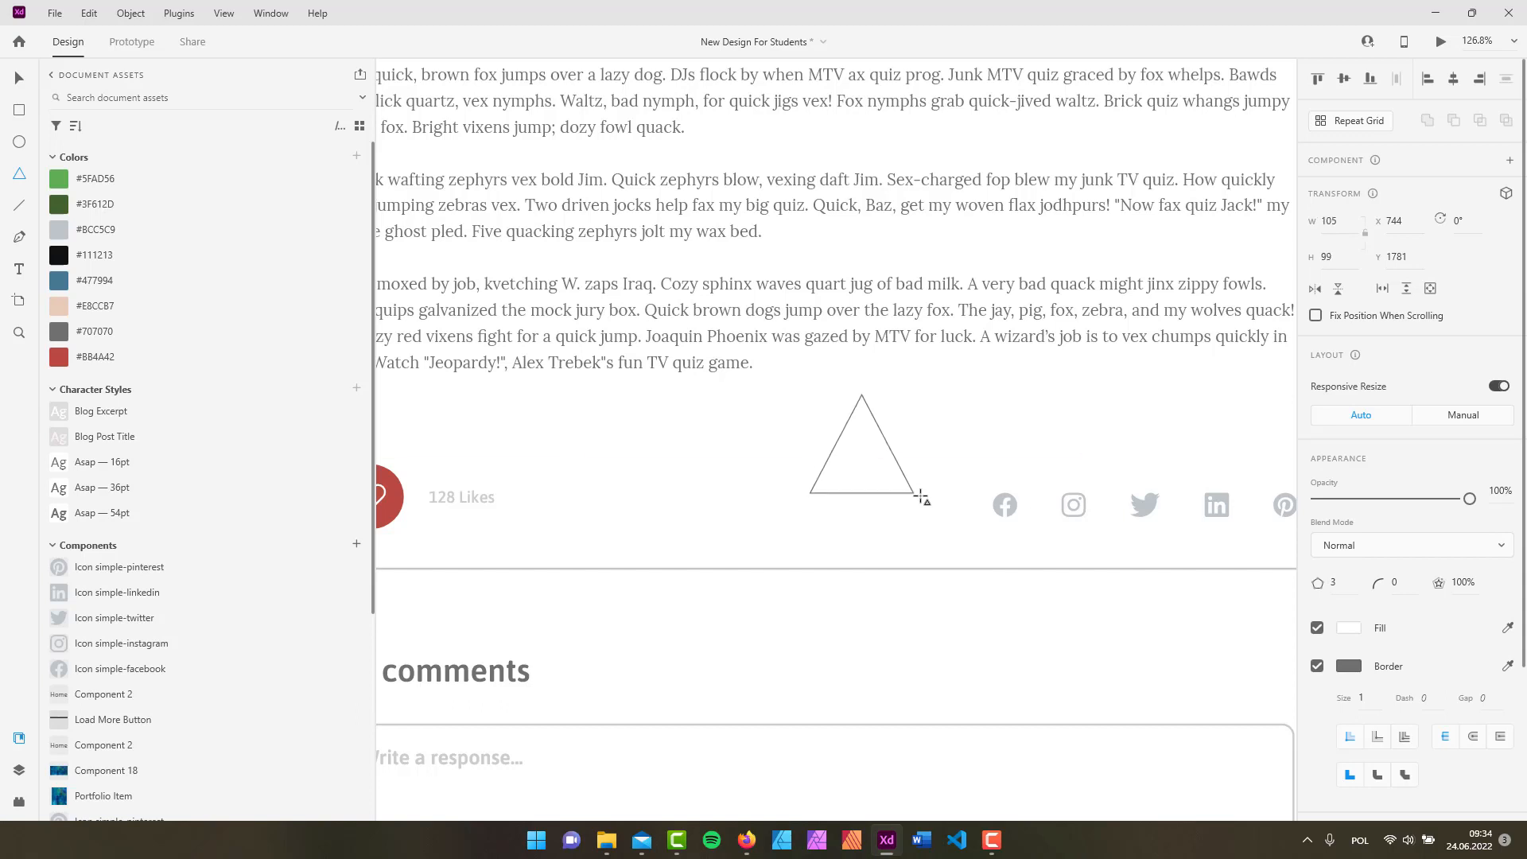
drag(919, 497, 938, 536)
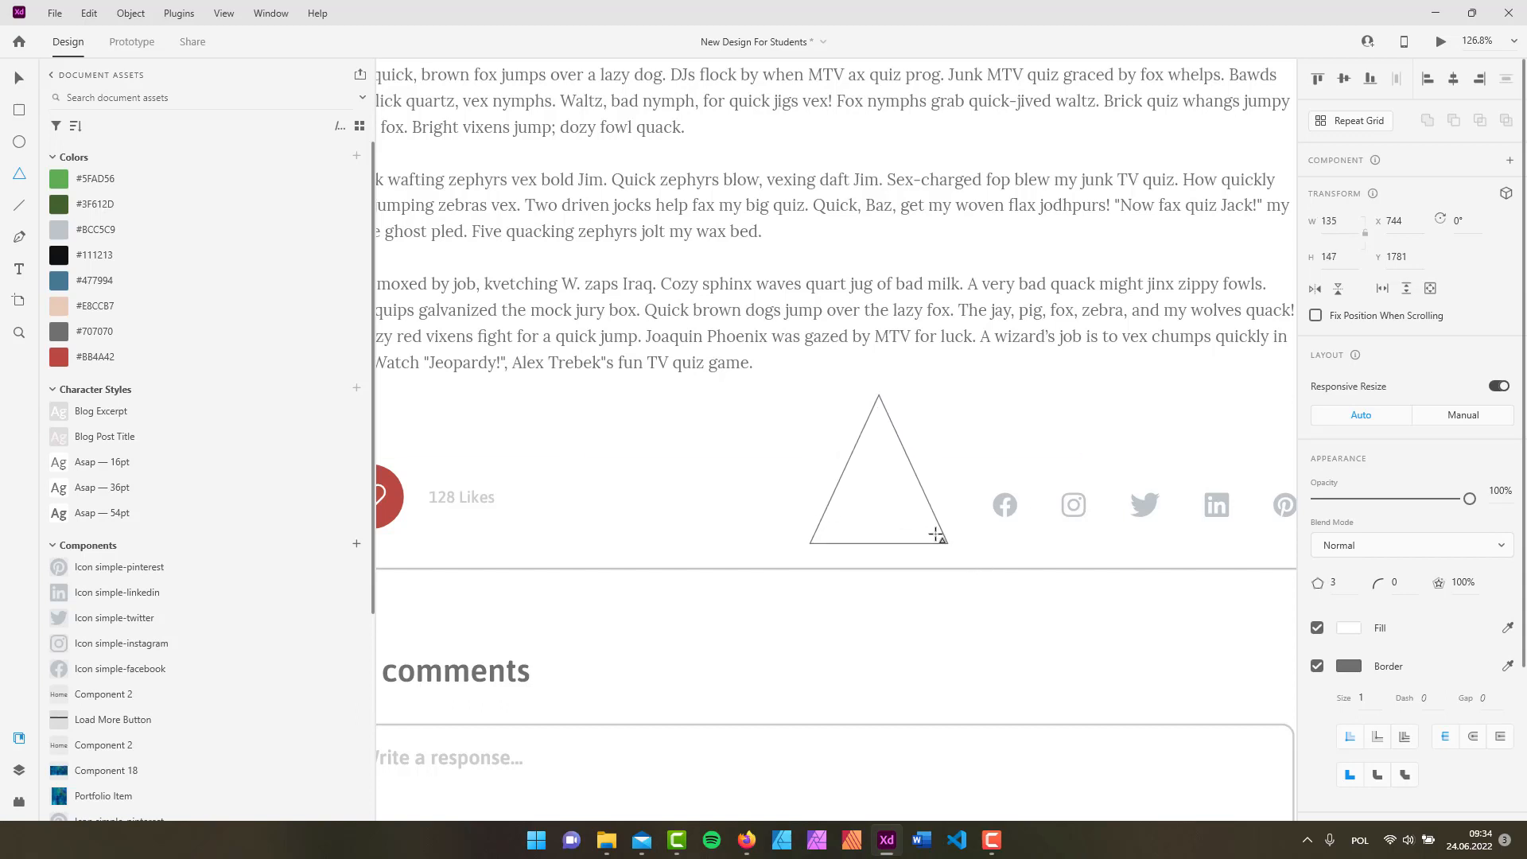
drag(940, 535, 956, 517)
text(12)
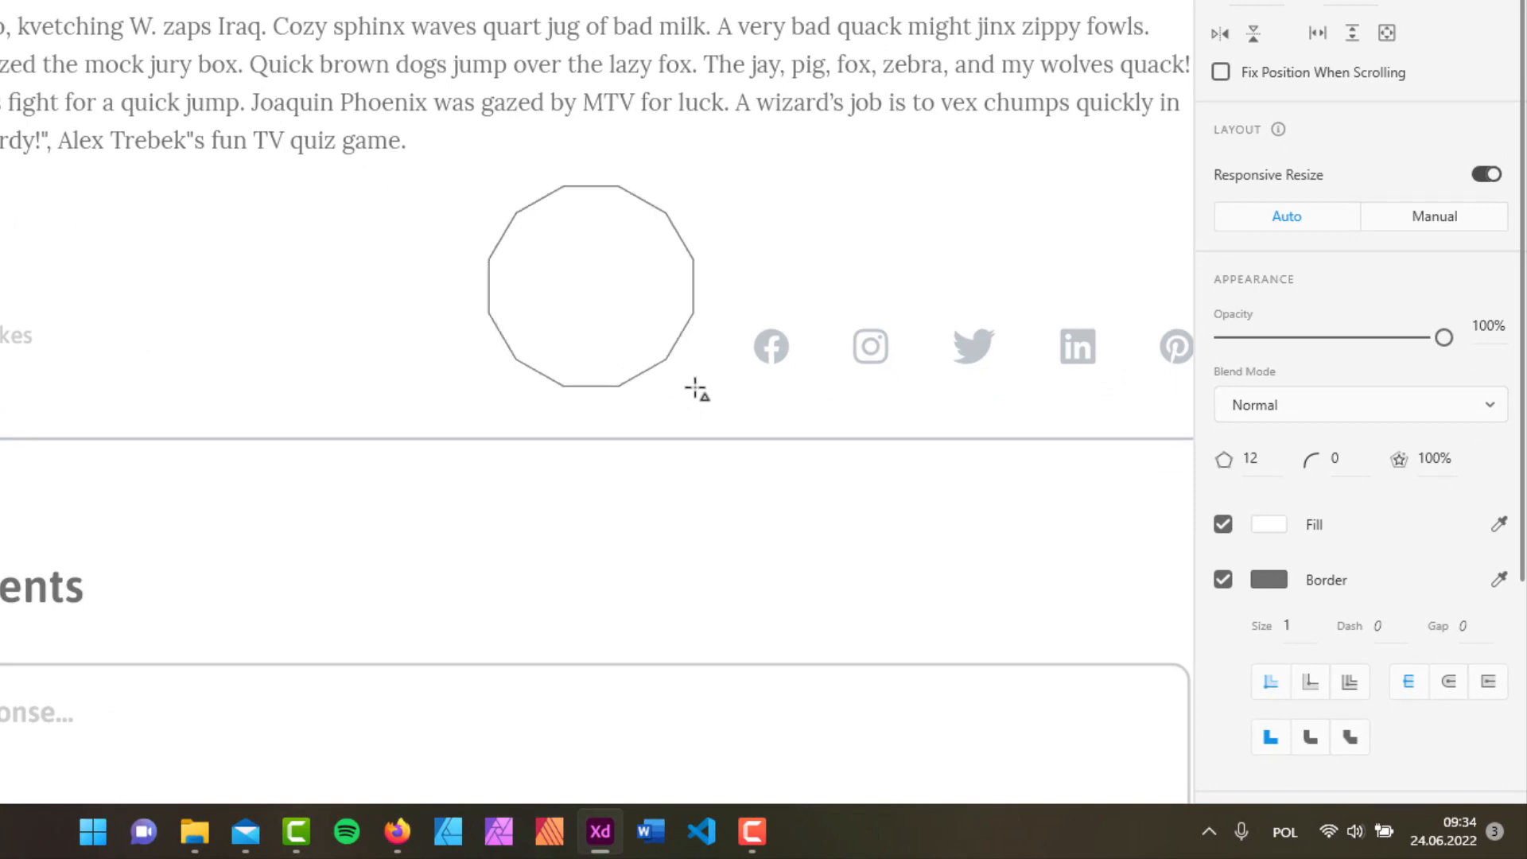
Change the polygon's corner count, trying 10 sides
click(1253, 459)
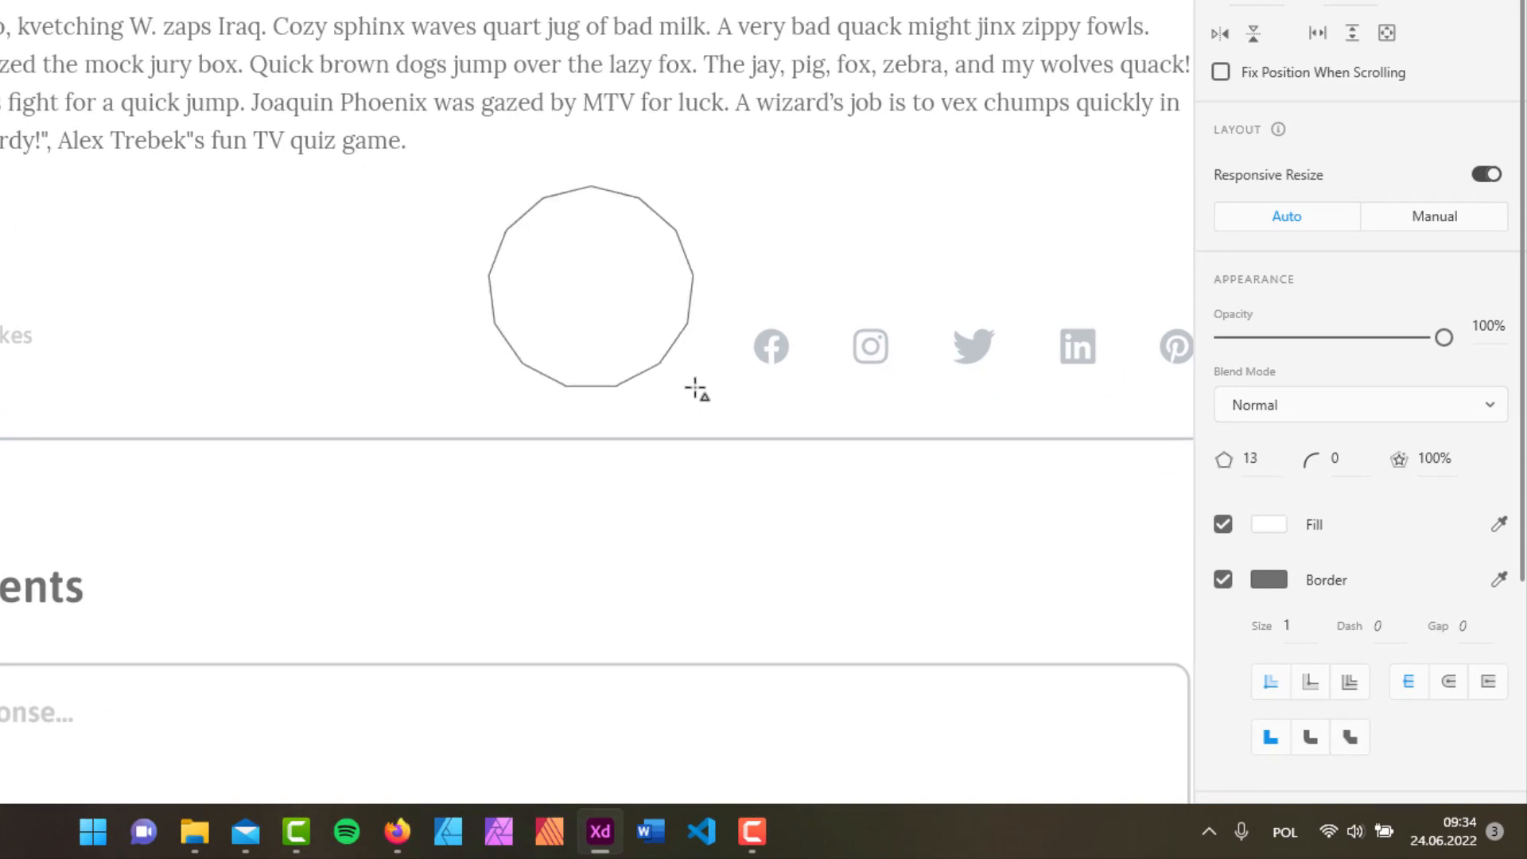
text(10)
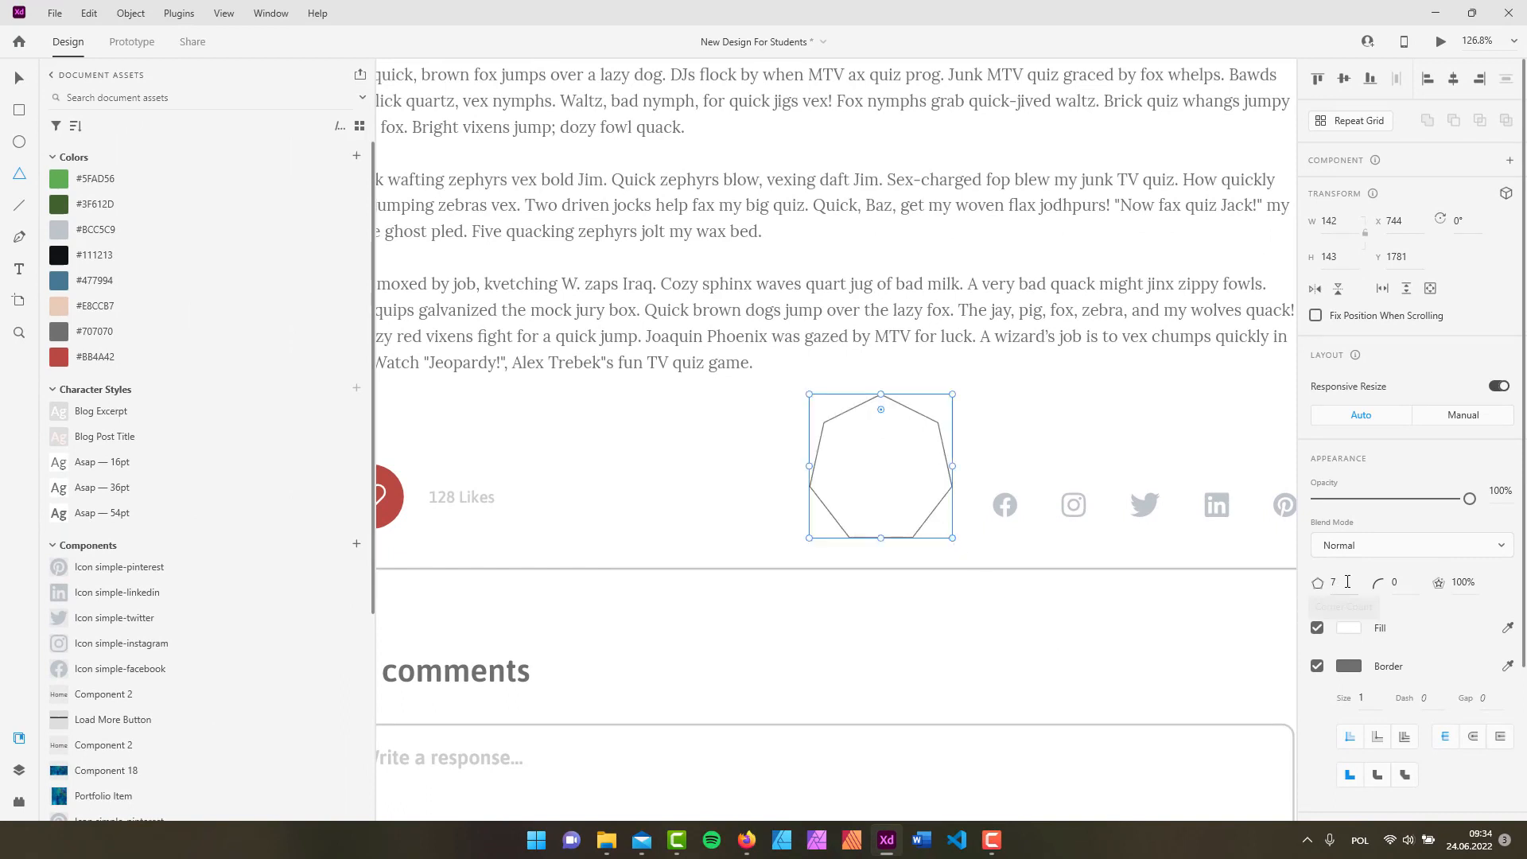
Set the polygon's corner count back to 3 and test the star ratio field
click(1337, 582)
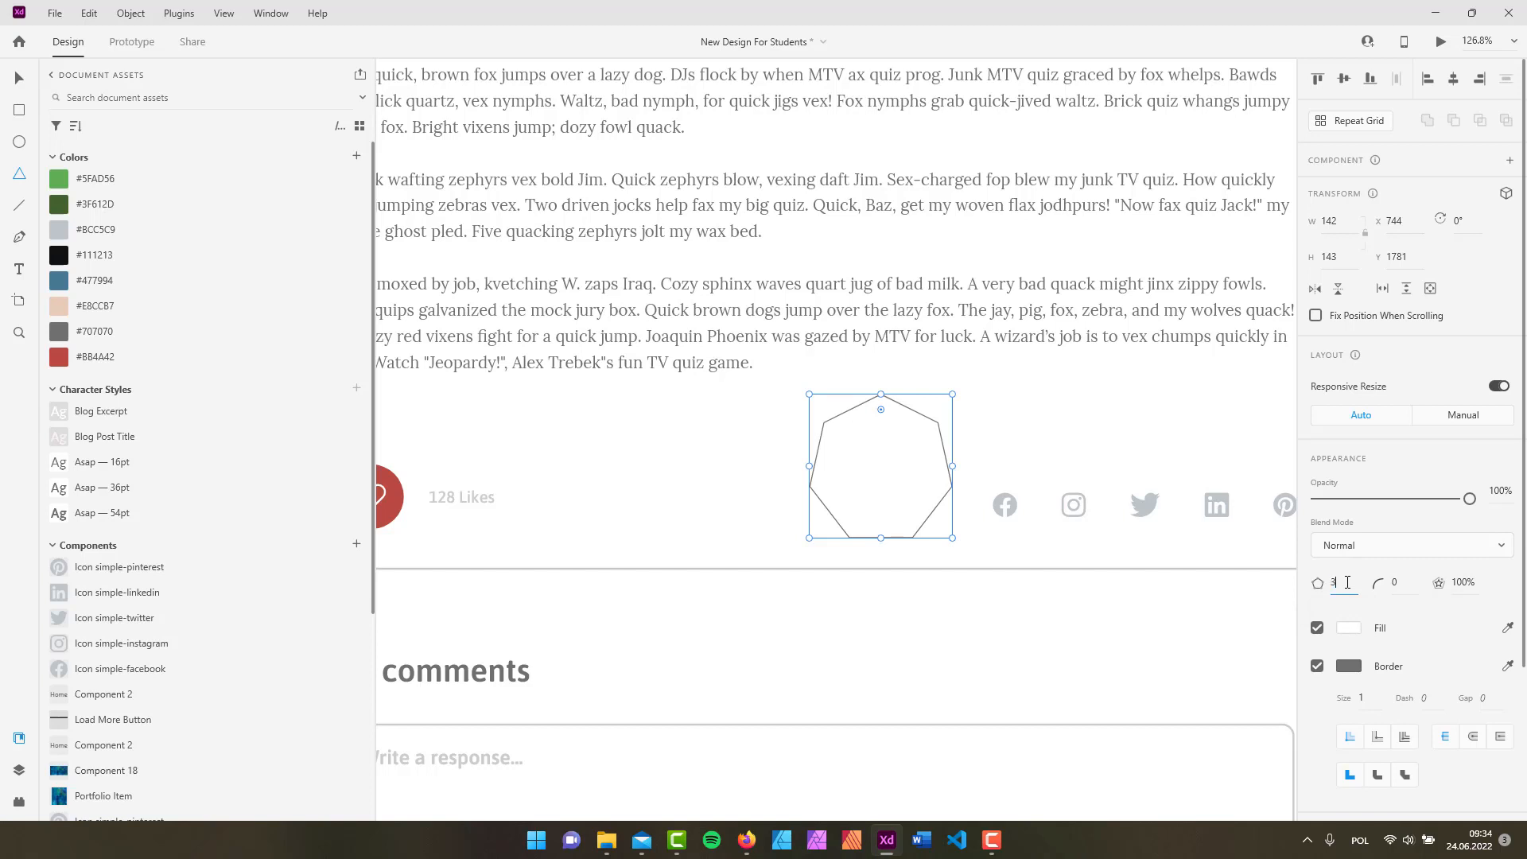
text(3)
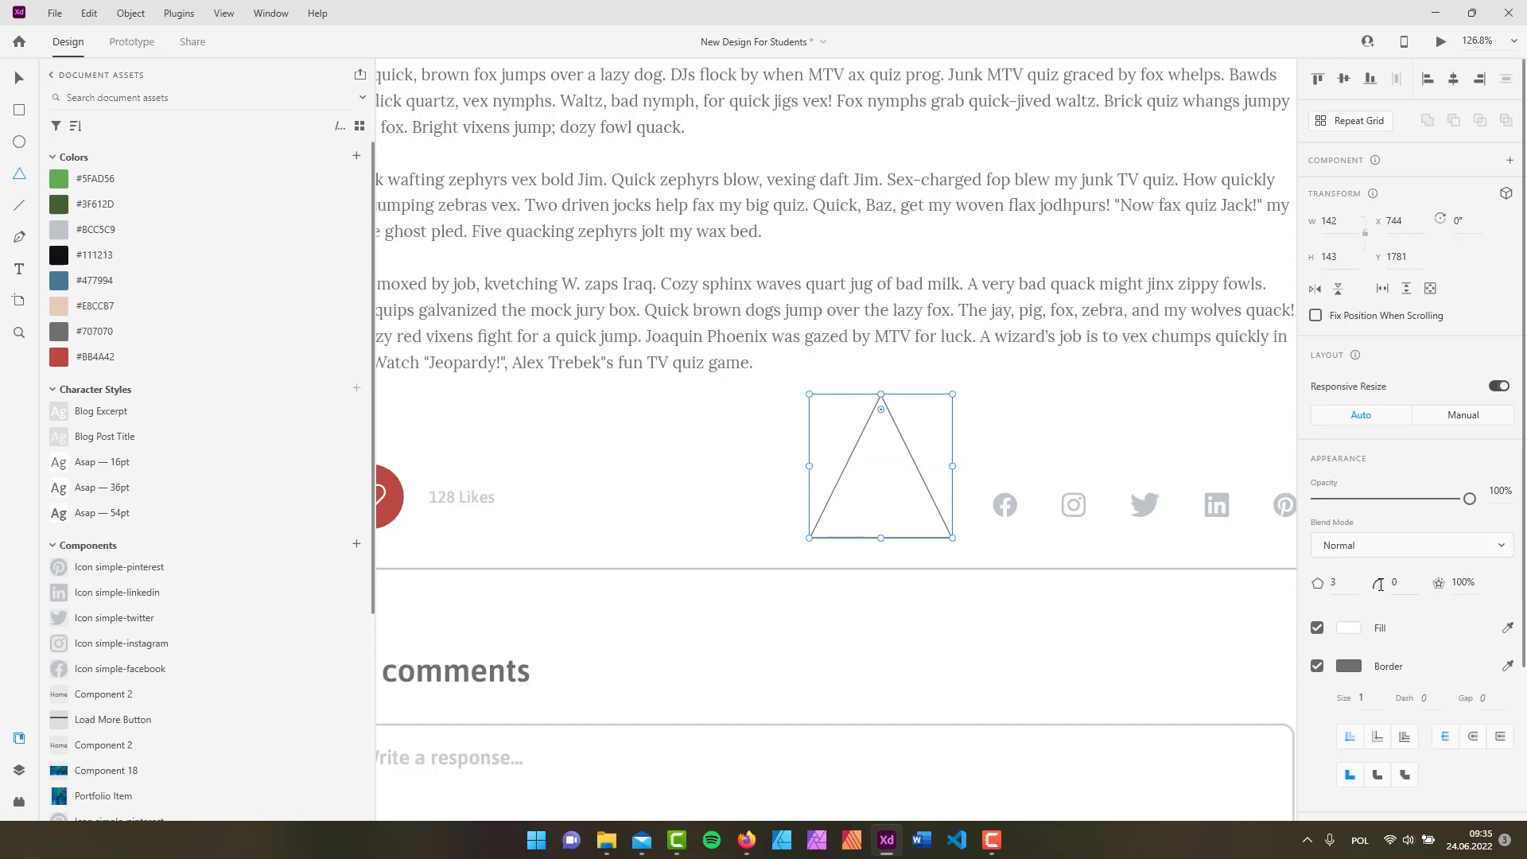
mouse_move(1399, 583)
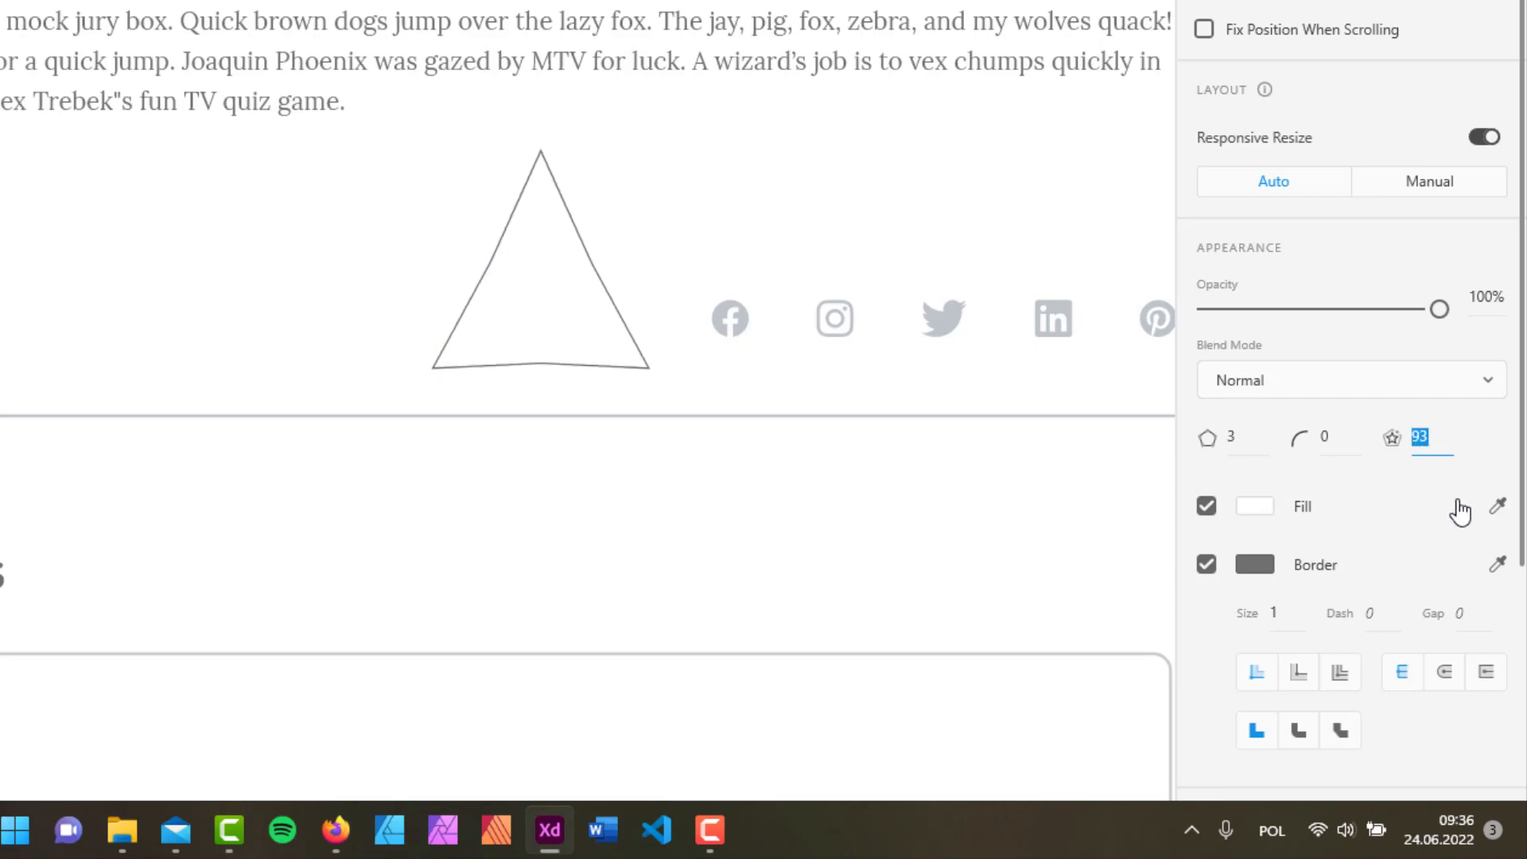
text(31)
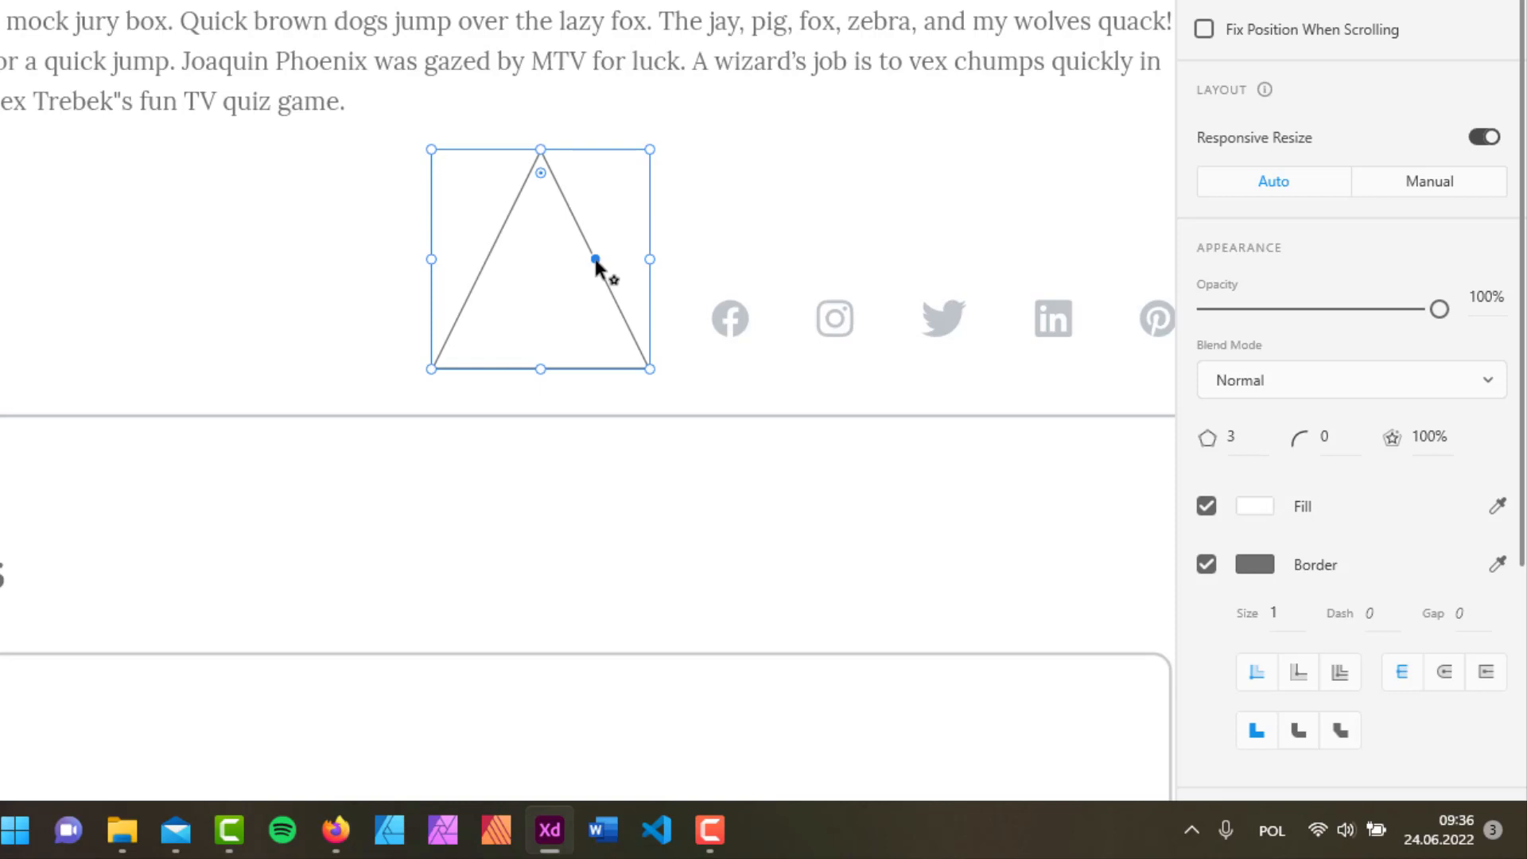
Pinch the star ratio inward to 50% and set the corner count to 5 points
drag(594, 258, 563, 285)
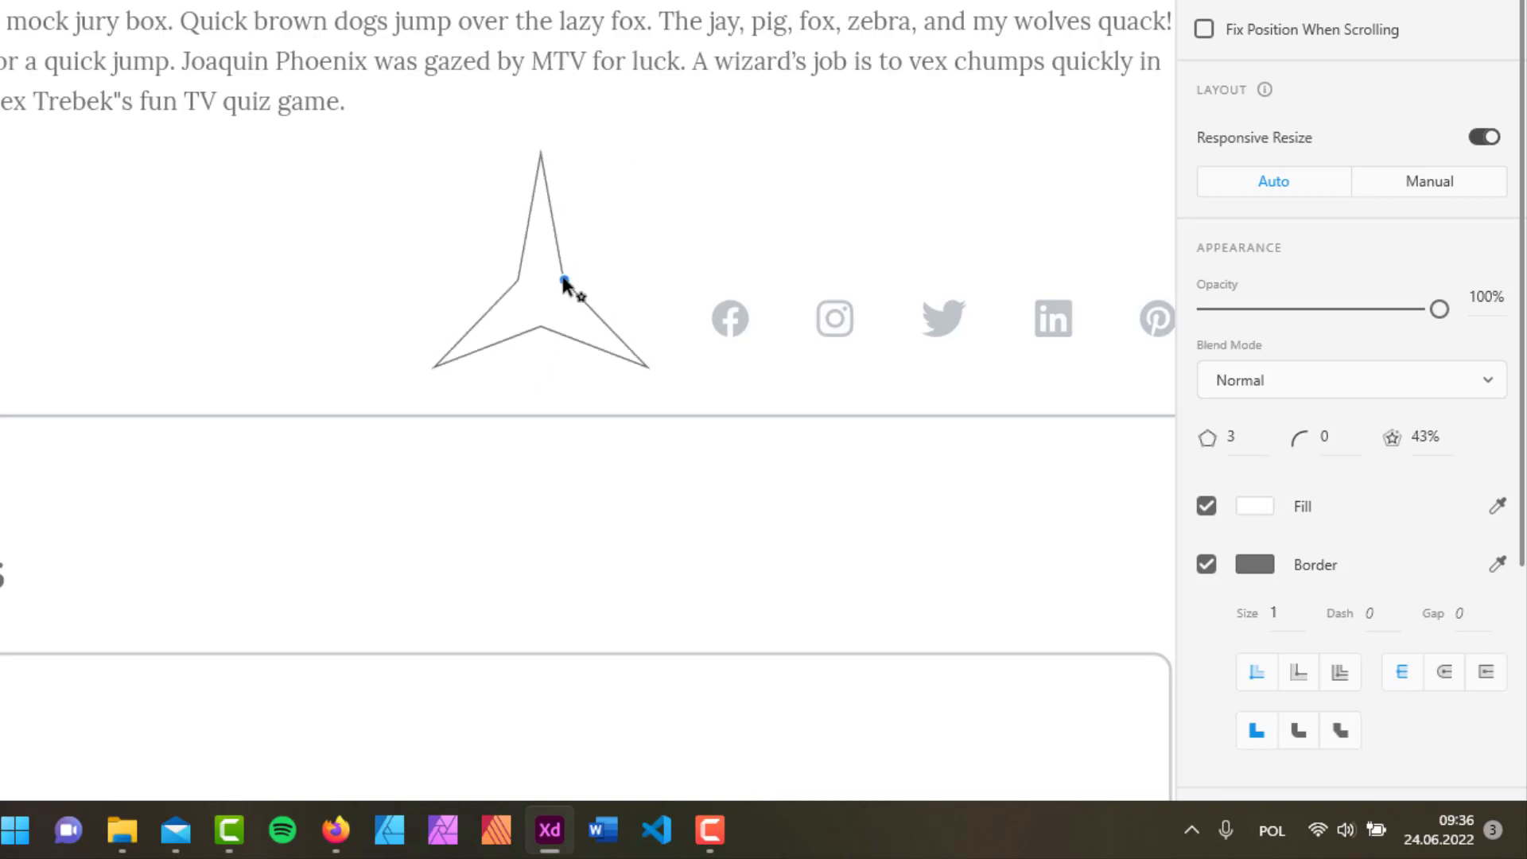
drag(562, 284, 574, 273)
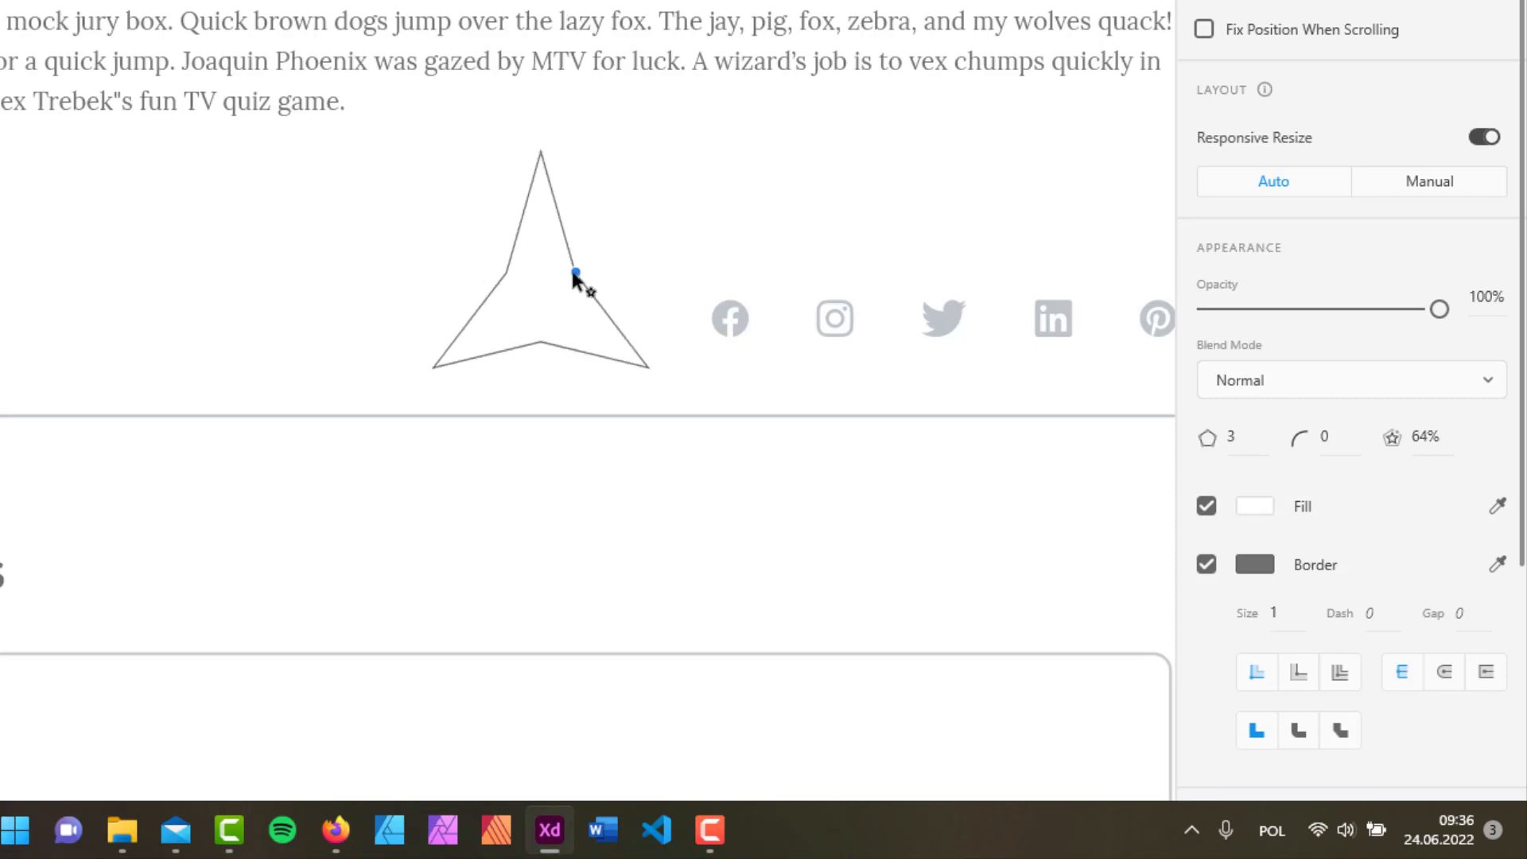
drag(573, 273, 569, 276)
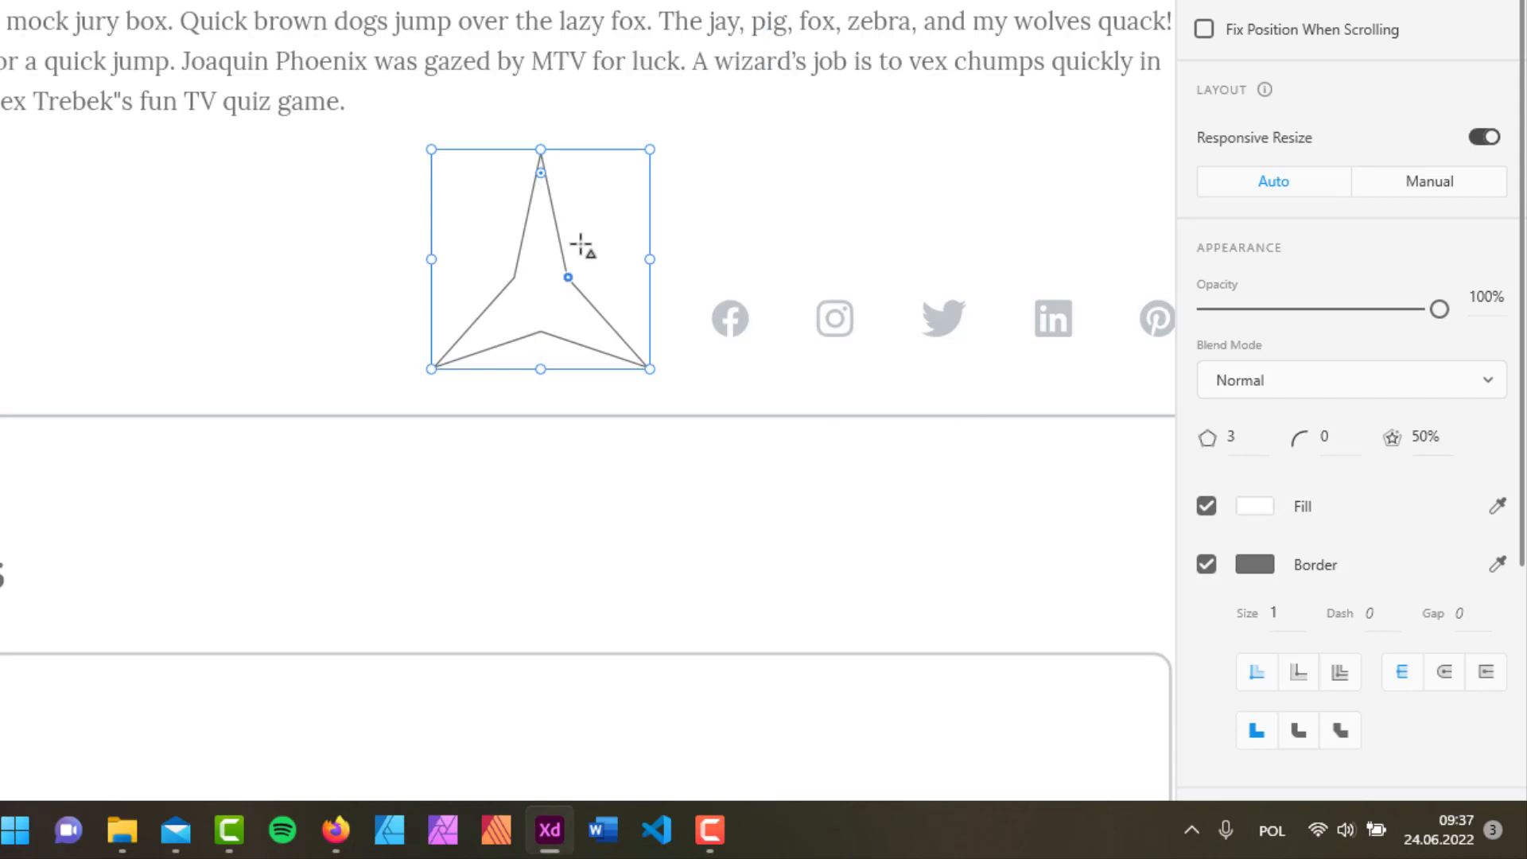
mouse_move(588, 195)
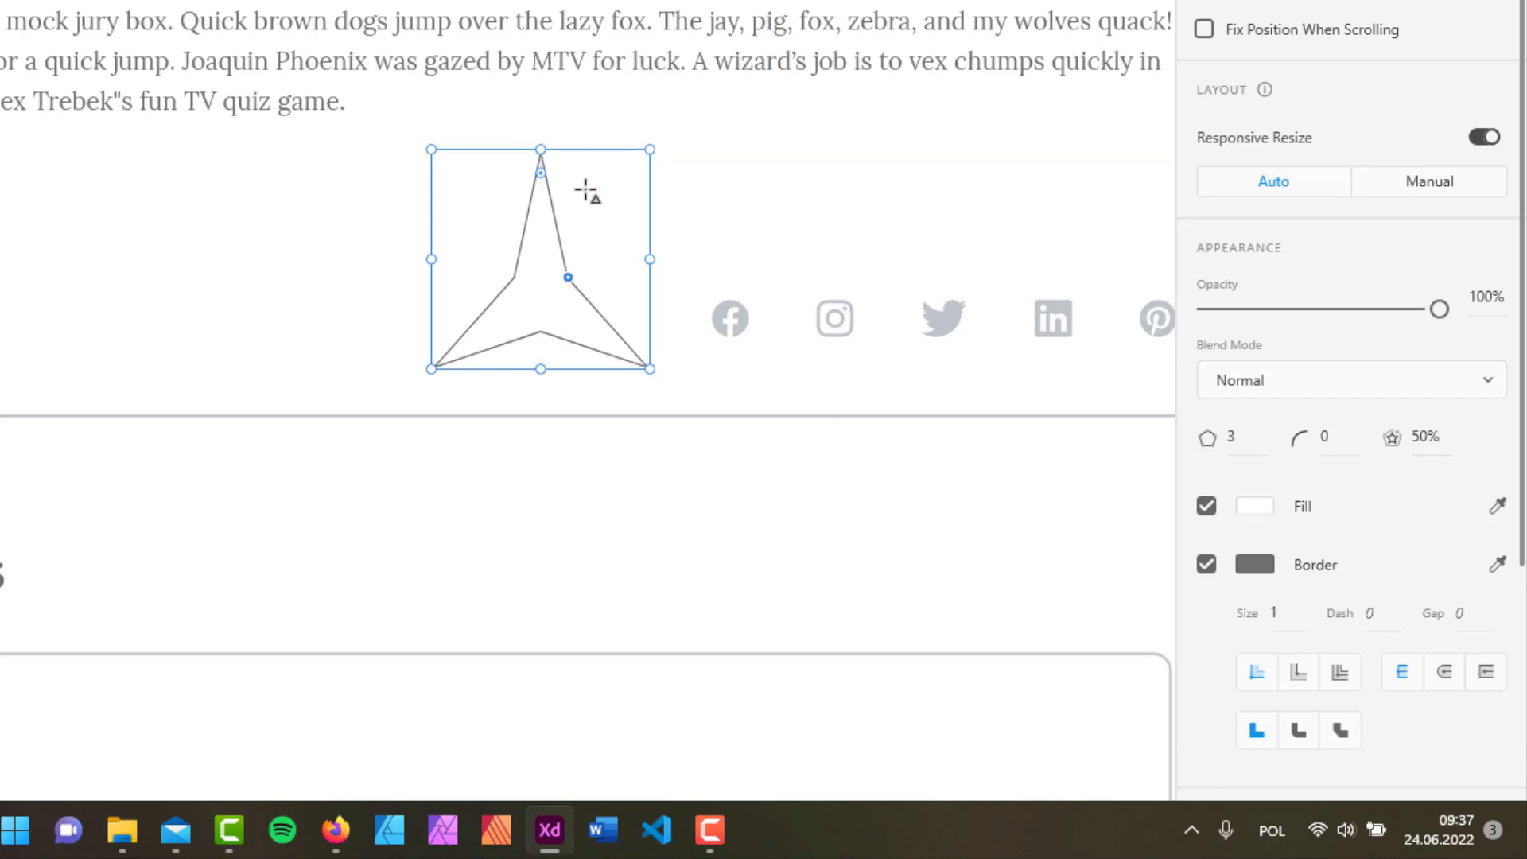
click(1231, 437)
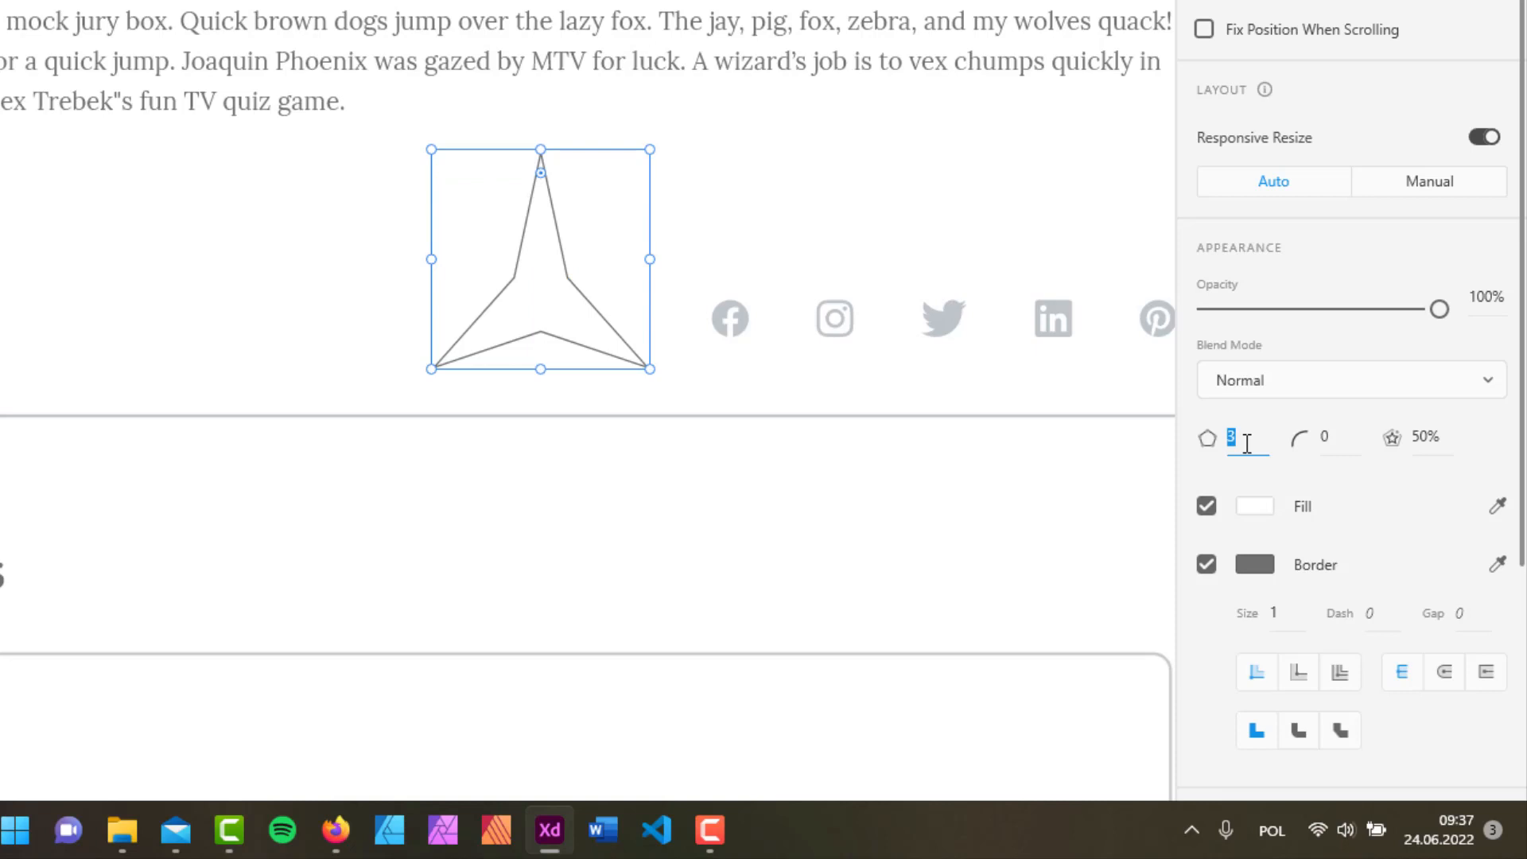
text(5)
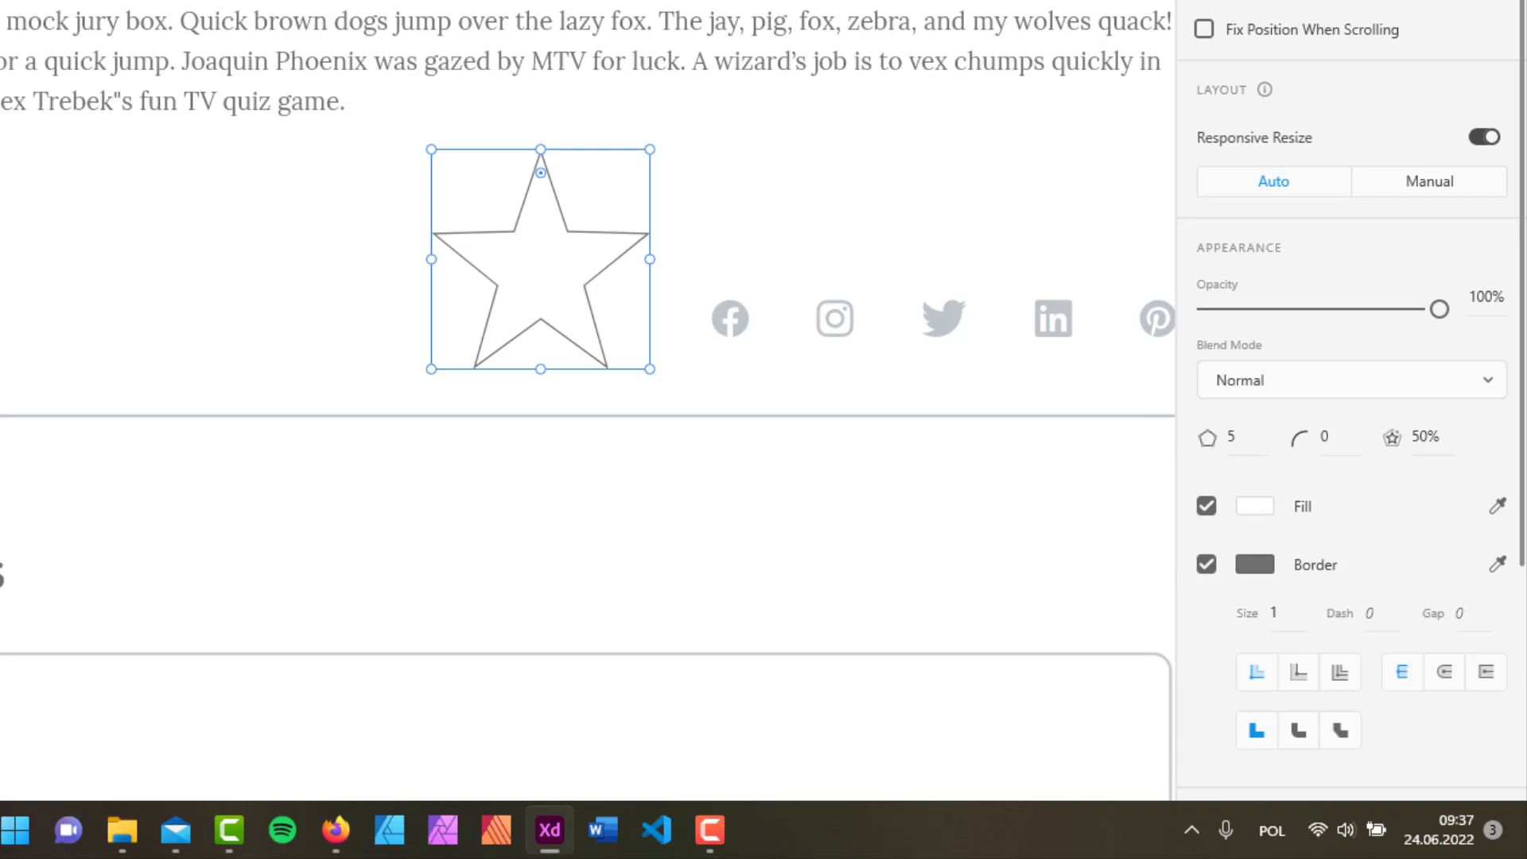
mouse_move(687, 328)
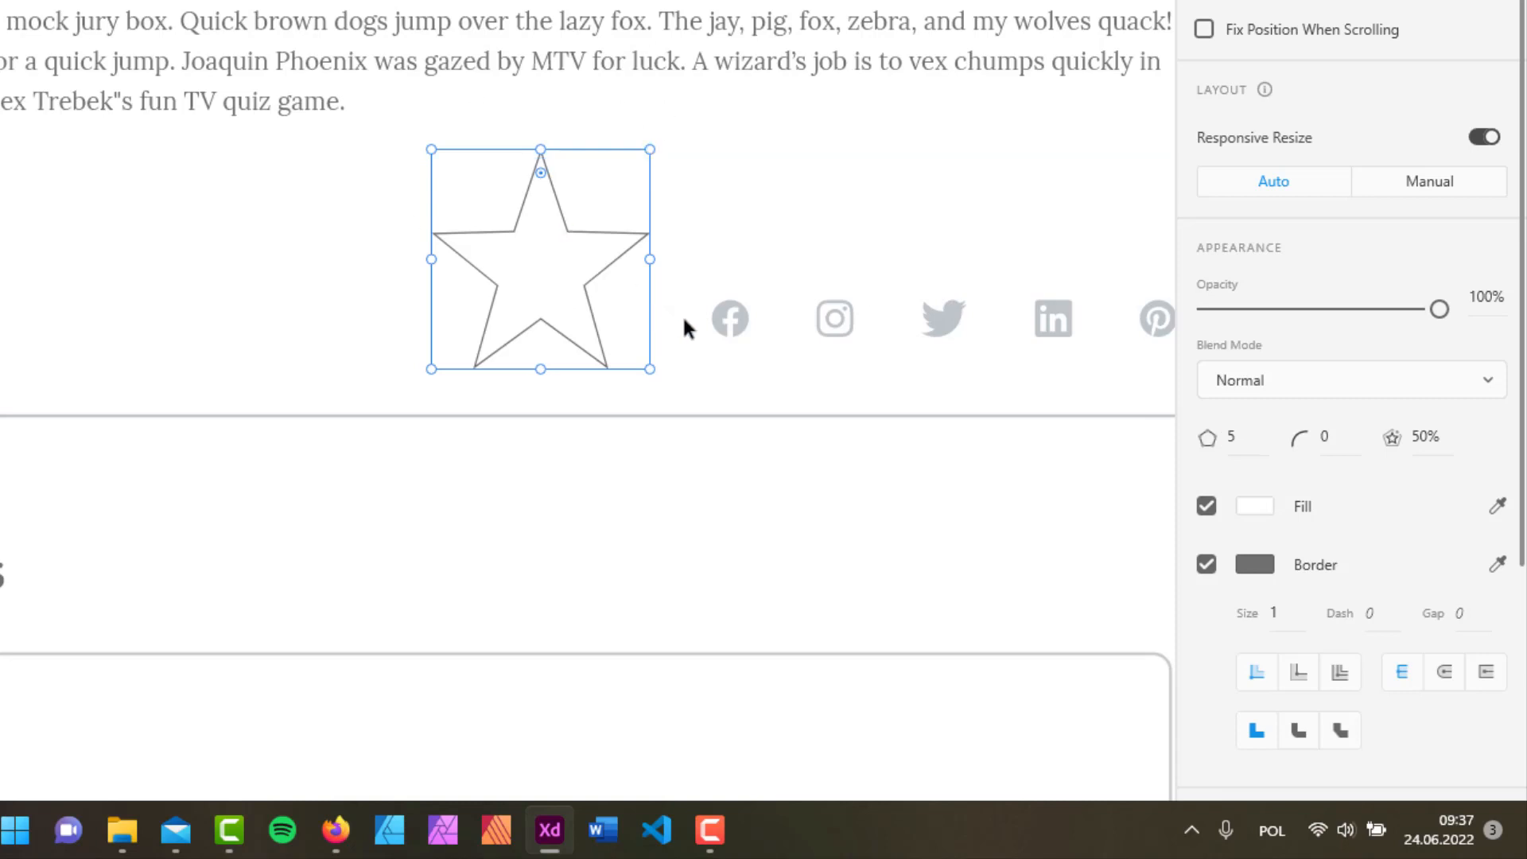
mouse_move(1067, 358)
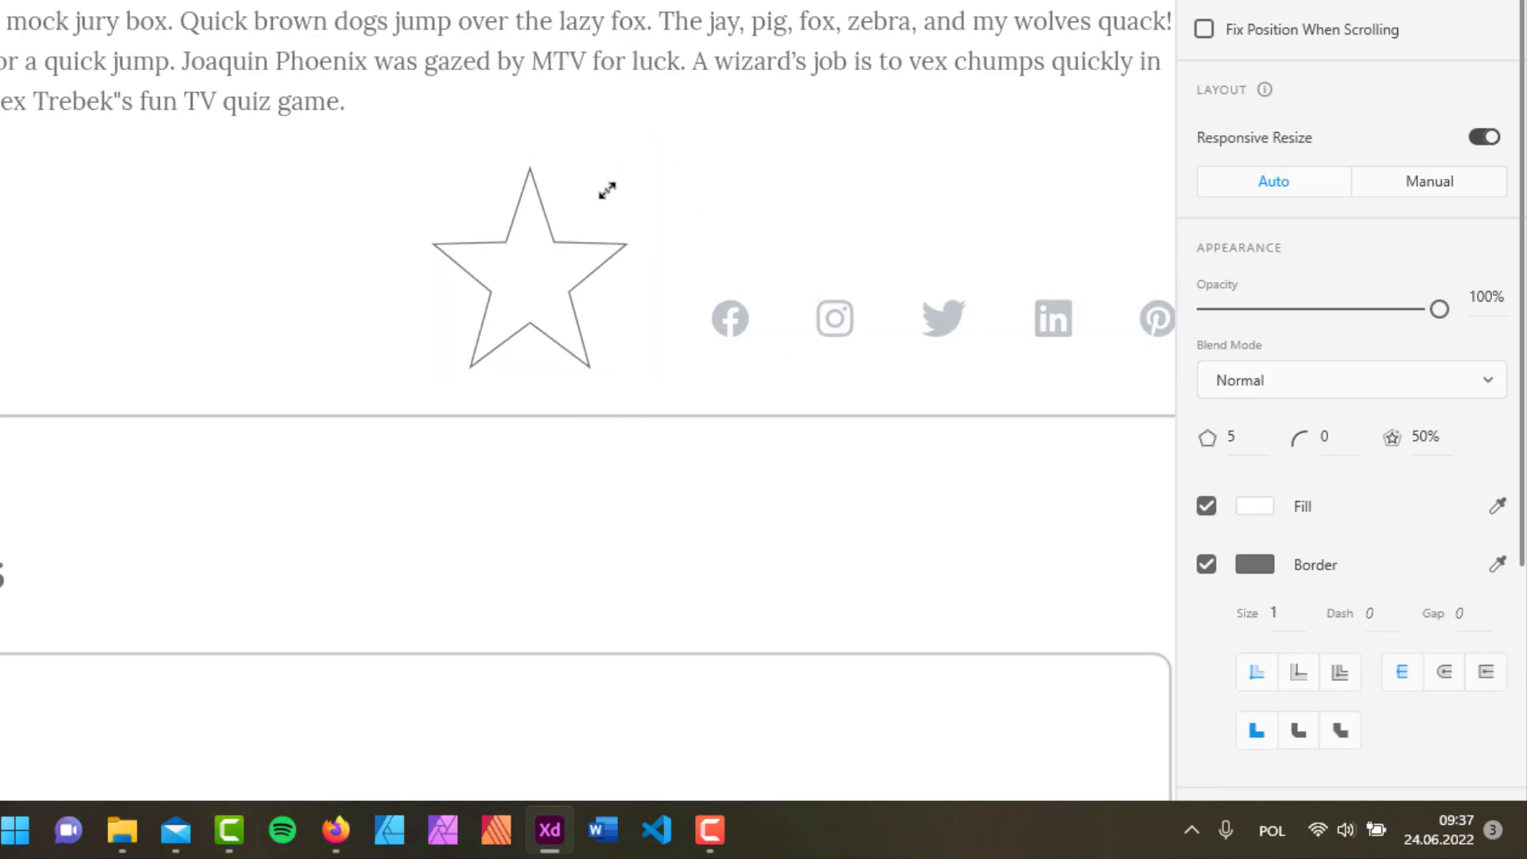
Shrink the star to icon size and place it beside the Facebook icon with grey fill, no border
drag(607, 189, 486, 286)
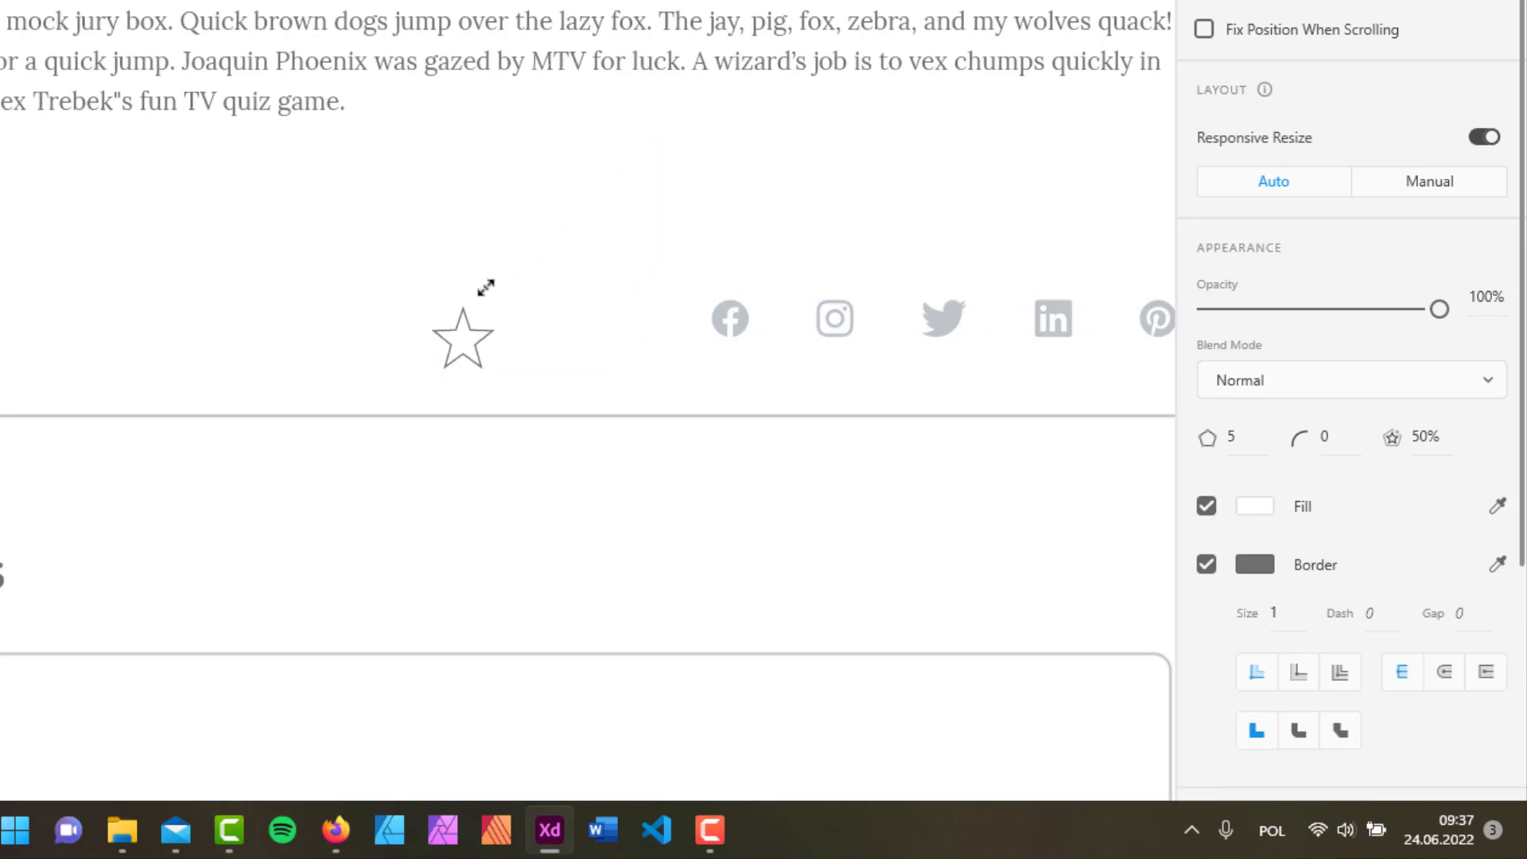
drag(463, 341, 601, 305)
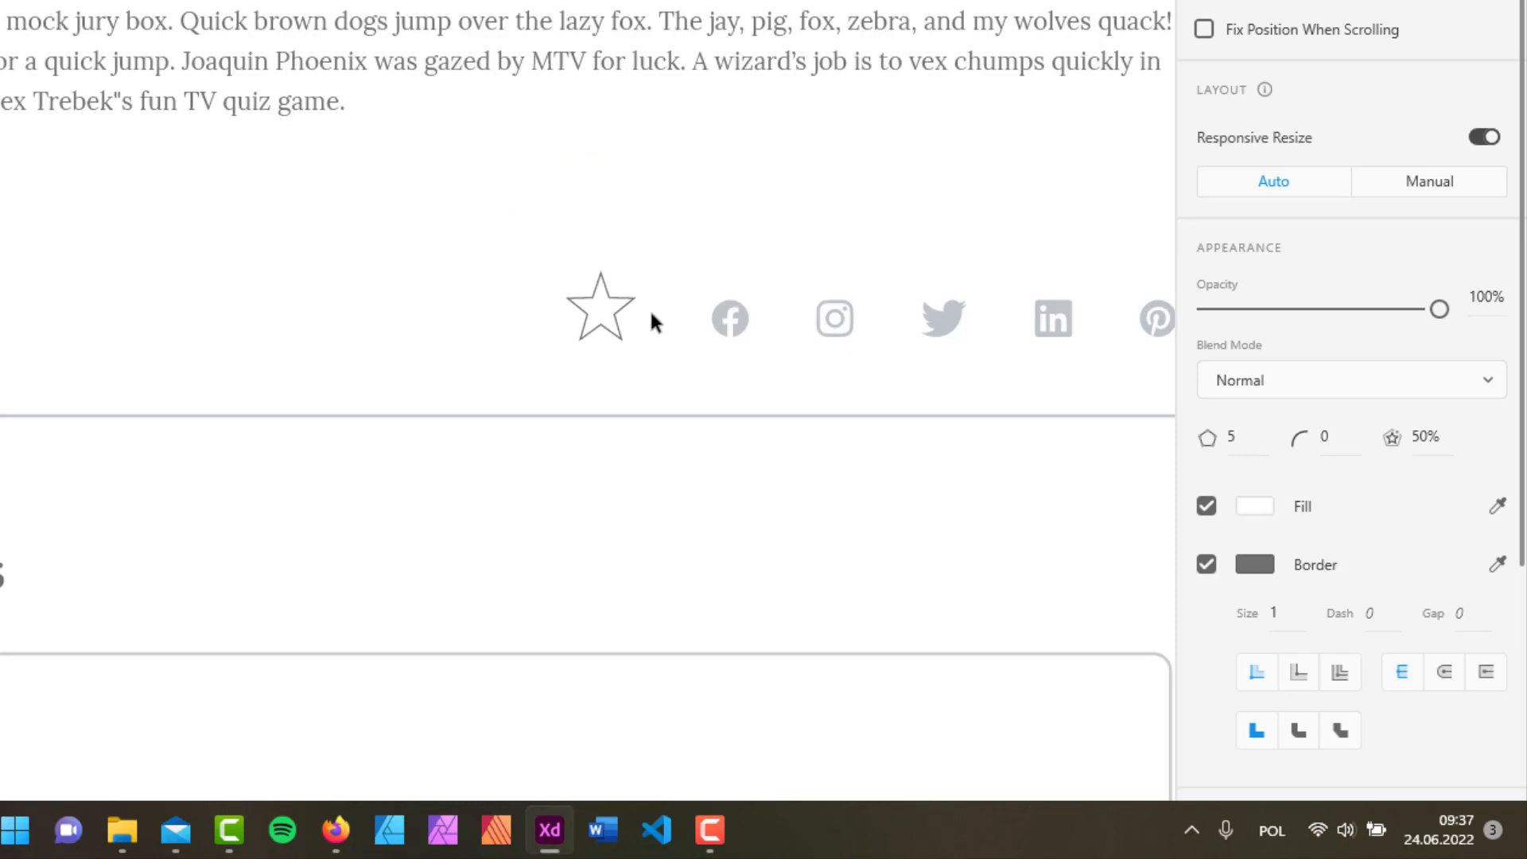
click(600, 309)
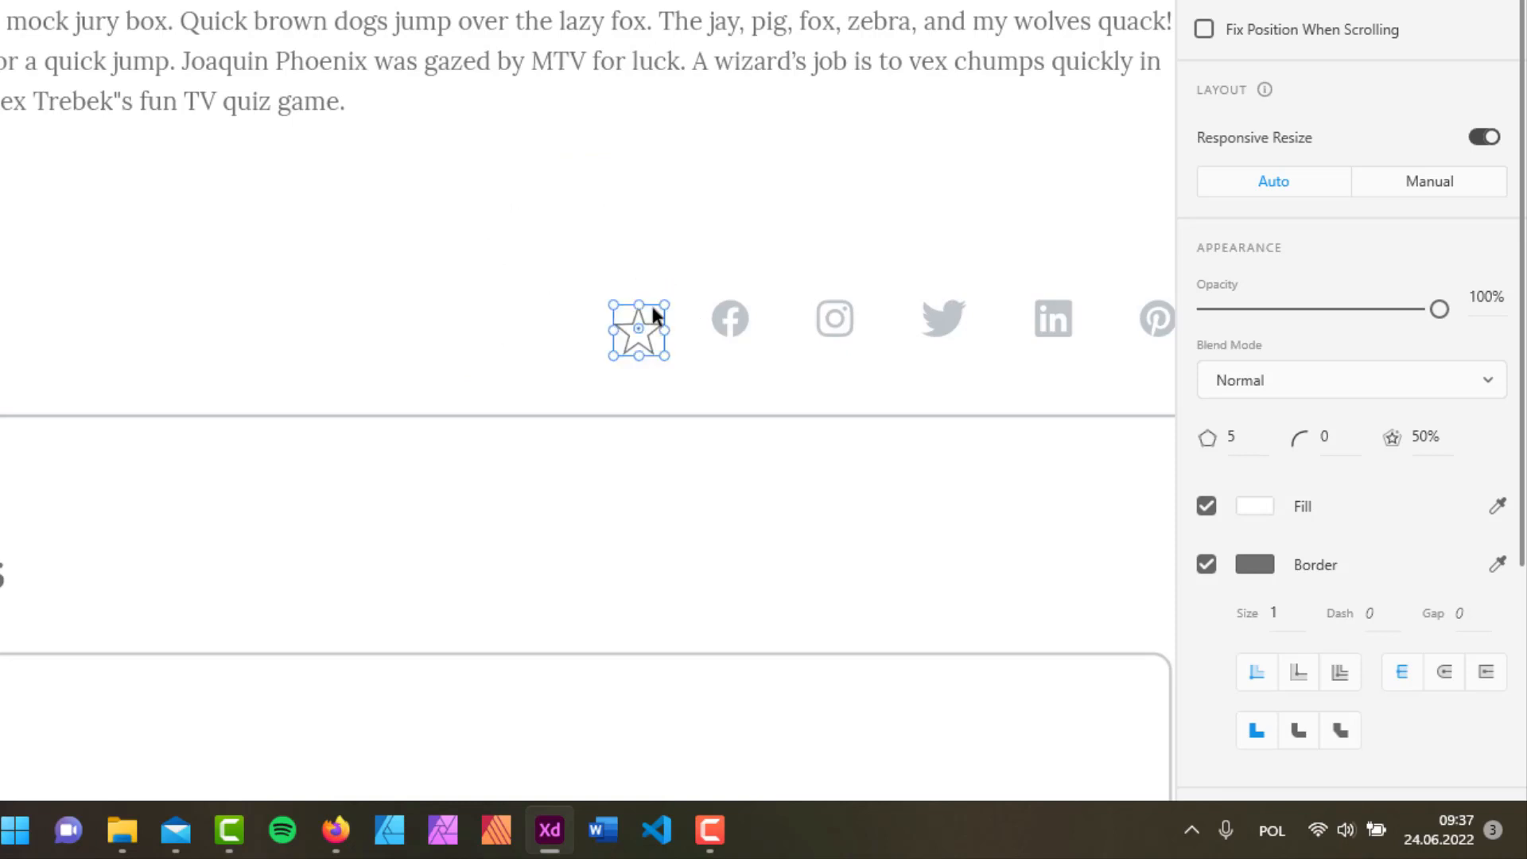
mouse_move(1308, 584)
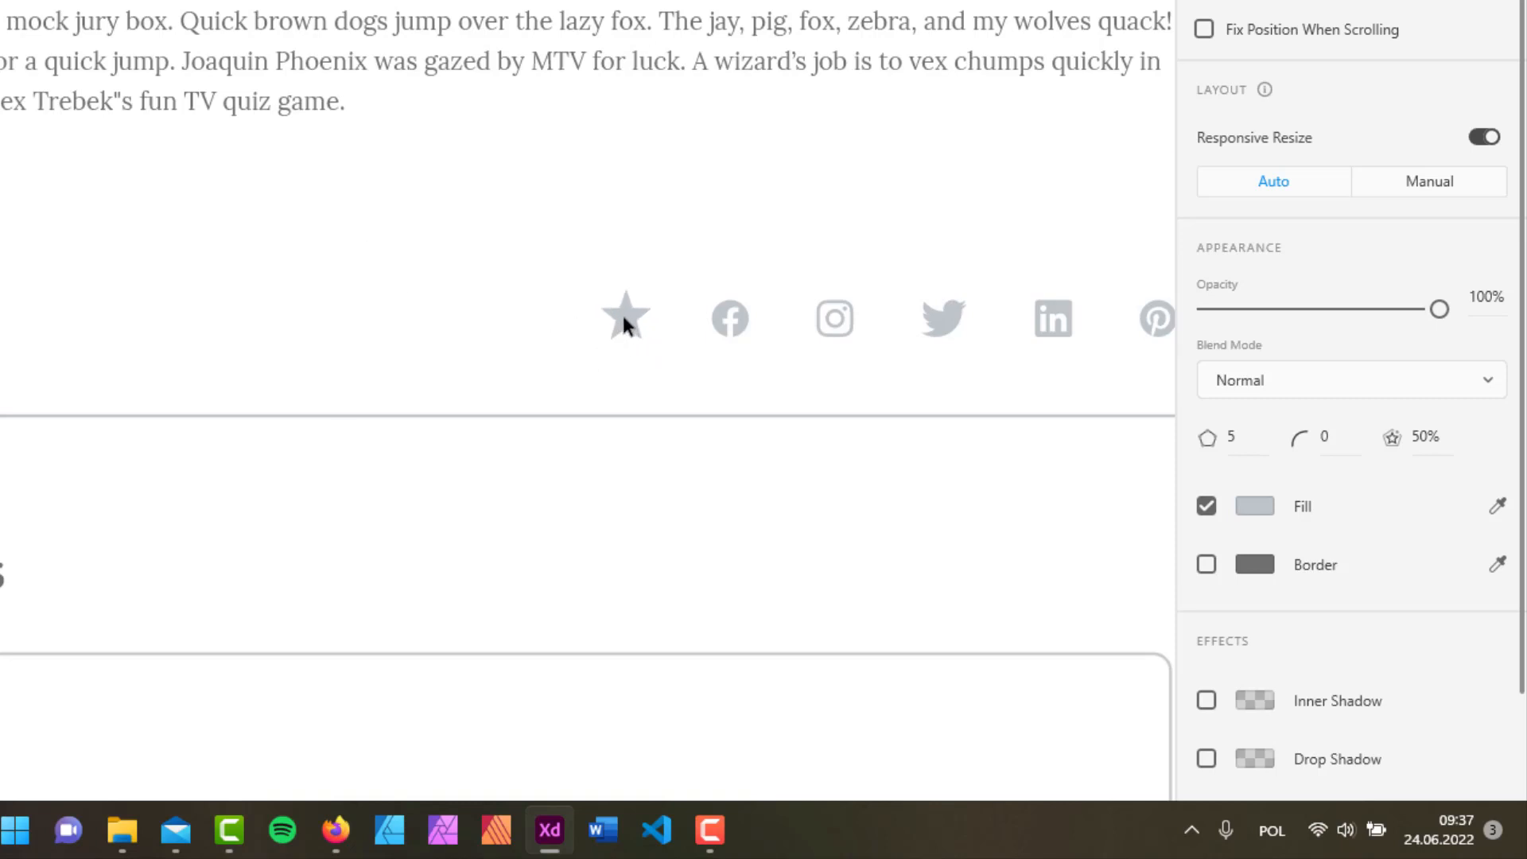
mouse_move(632, 345)
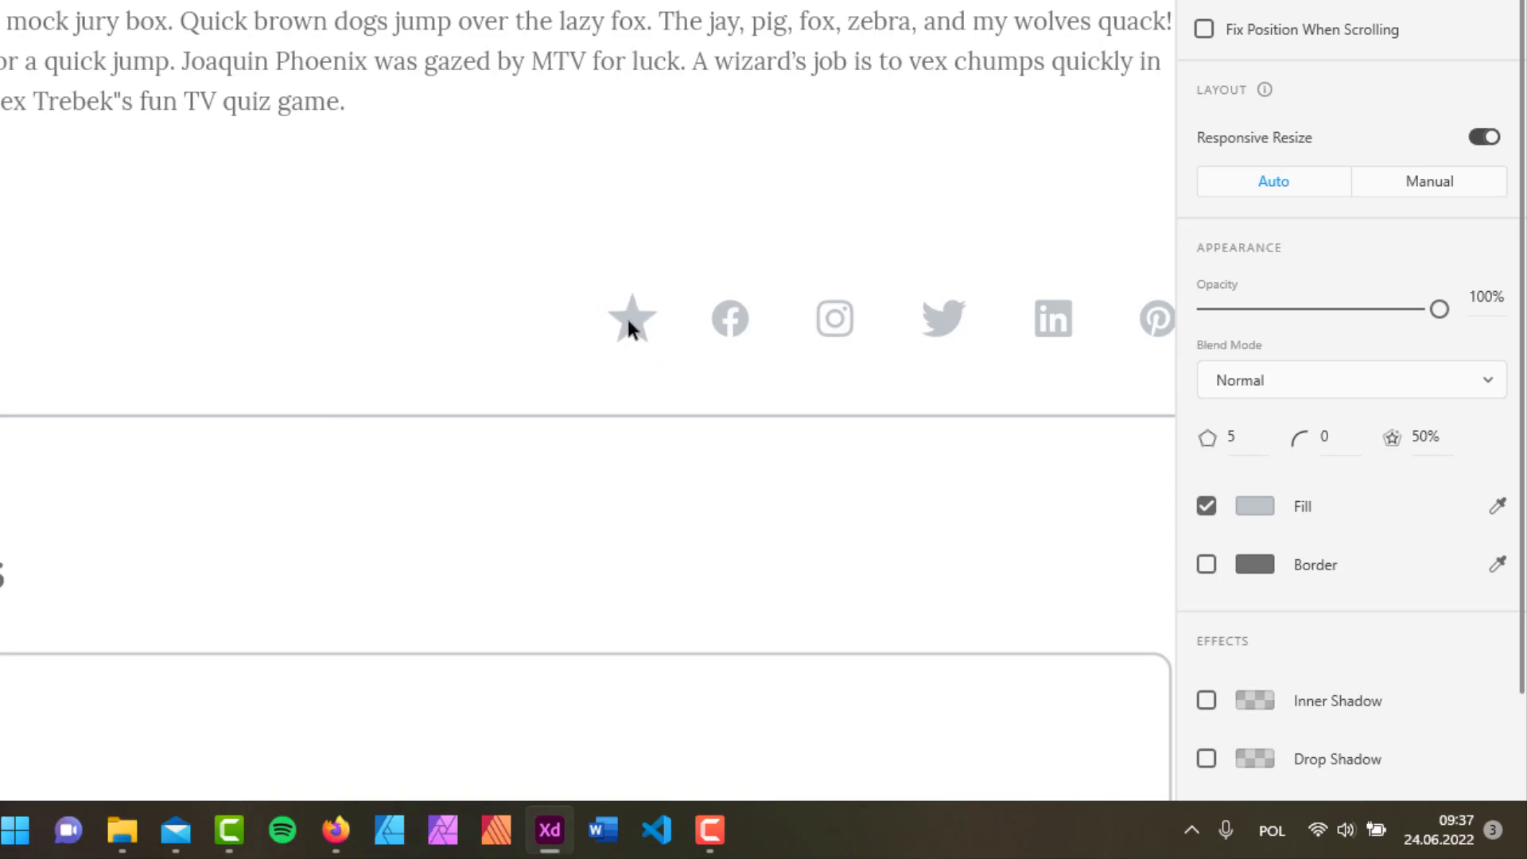
click(633, 319)
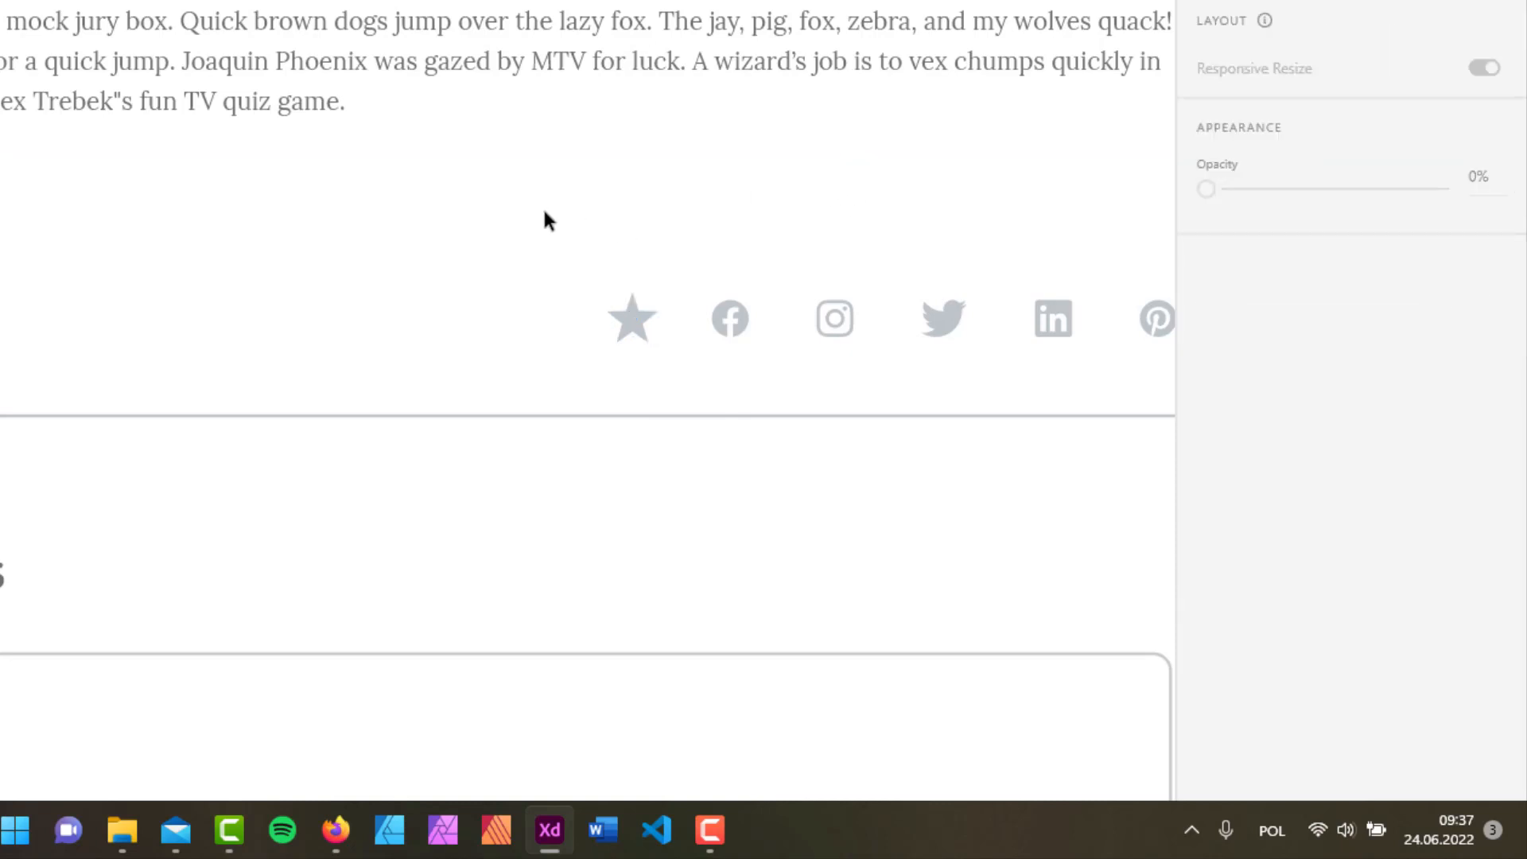
mouse_move(673, 379)
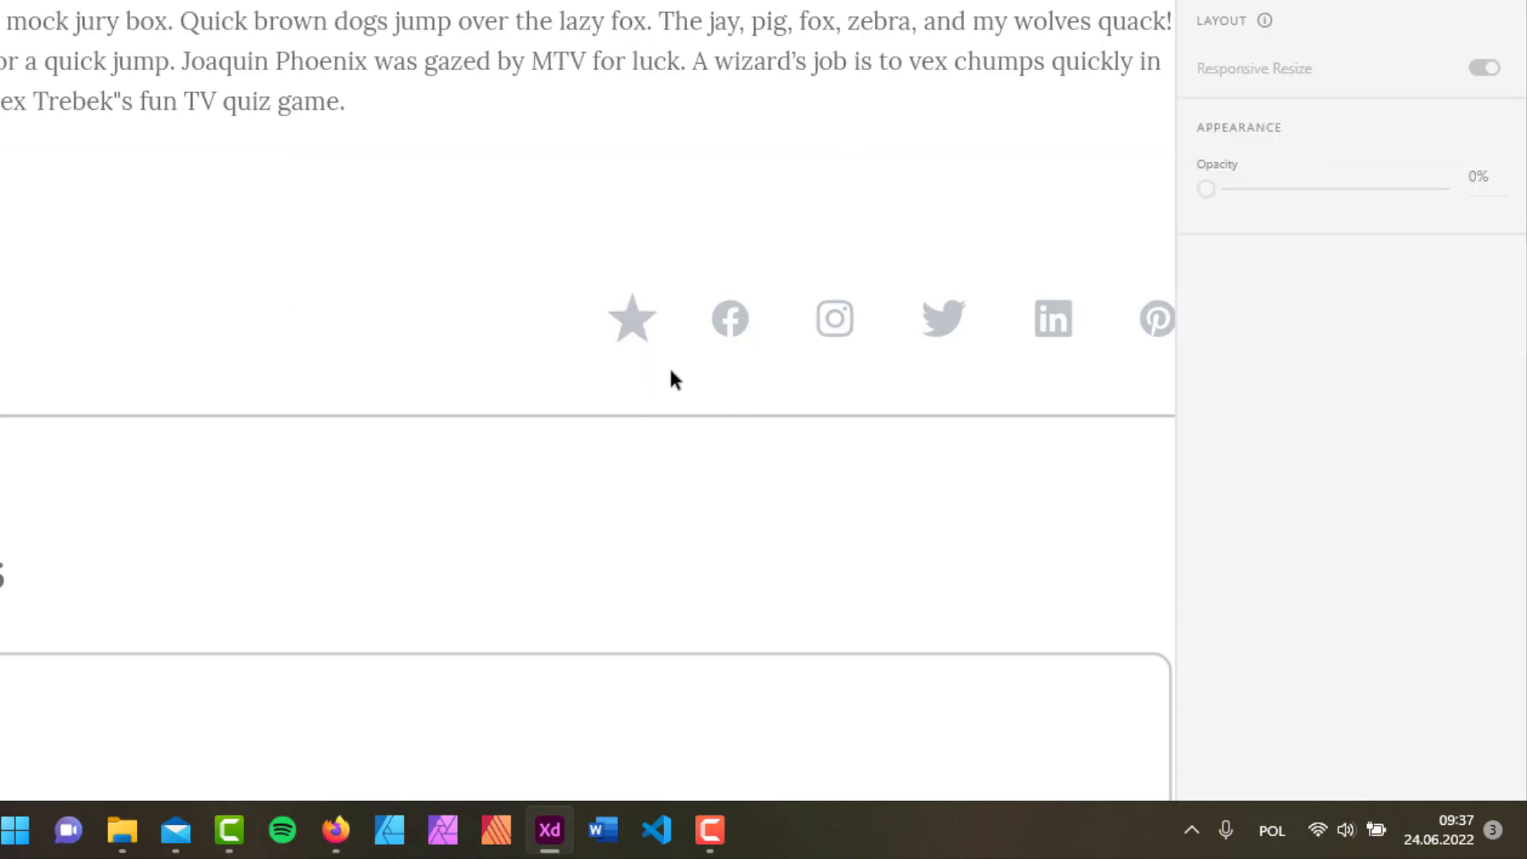